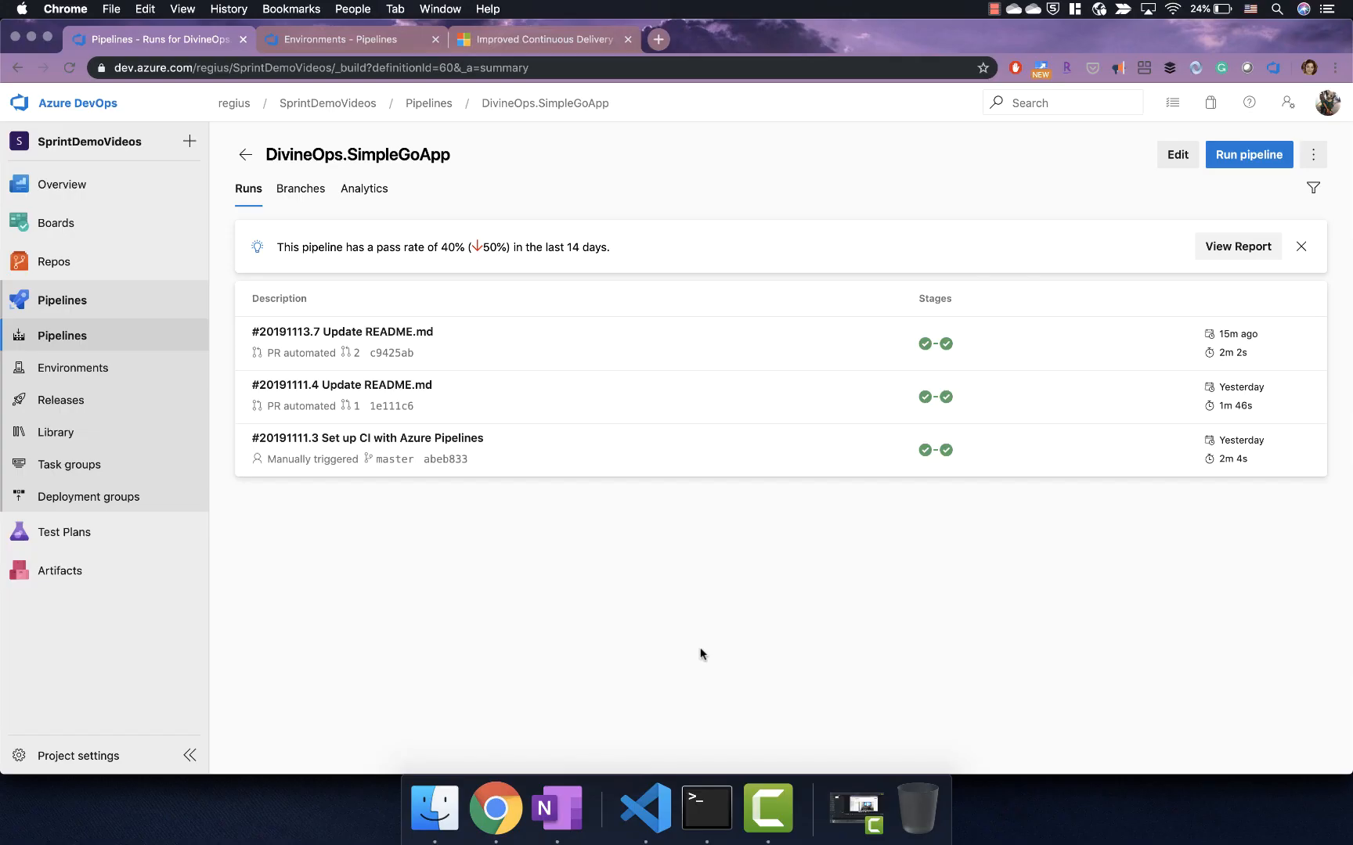
pyautogui.moveTo(390, 458)
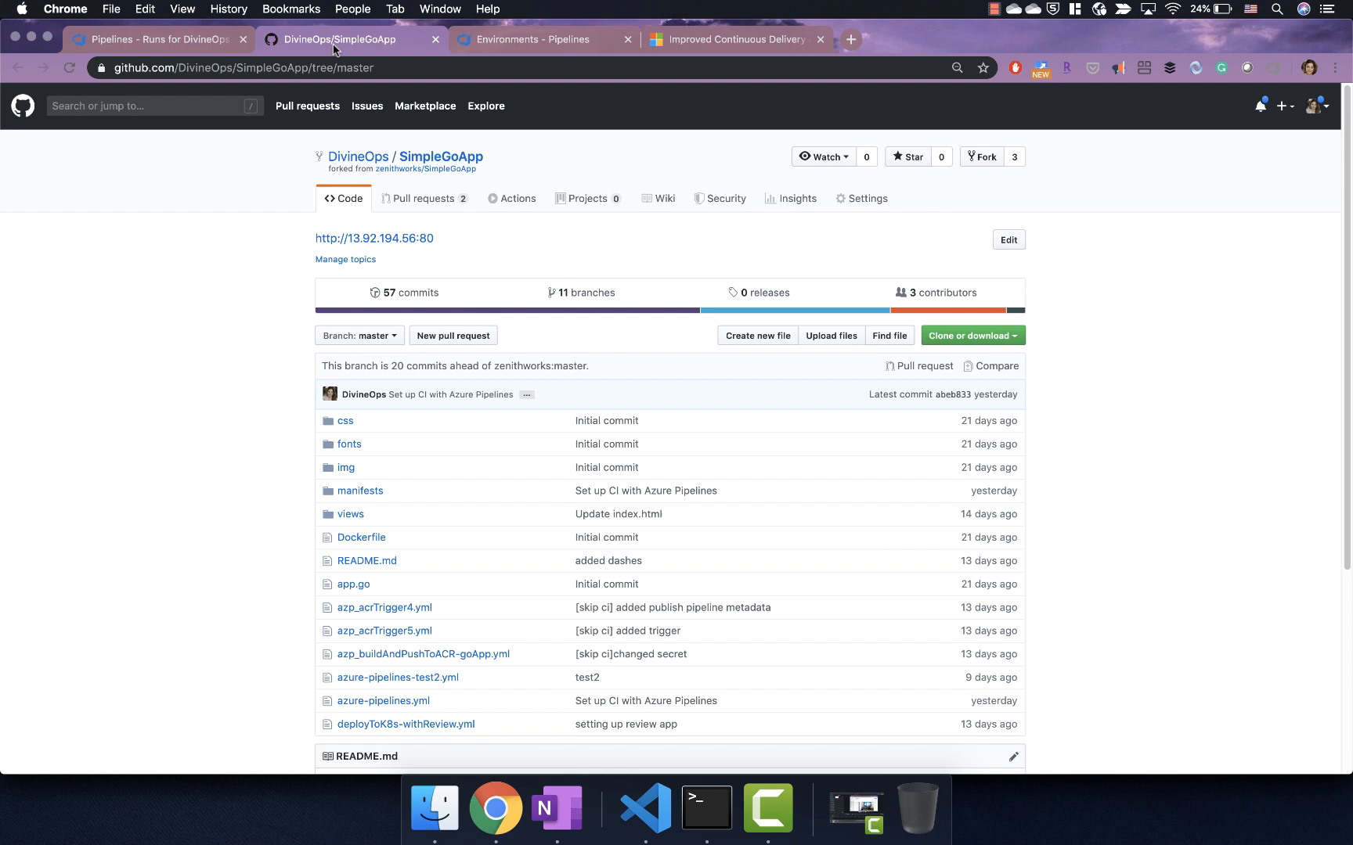
pyautogui.moveTo(360, 336)
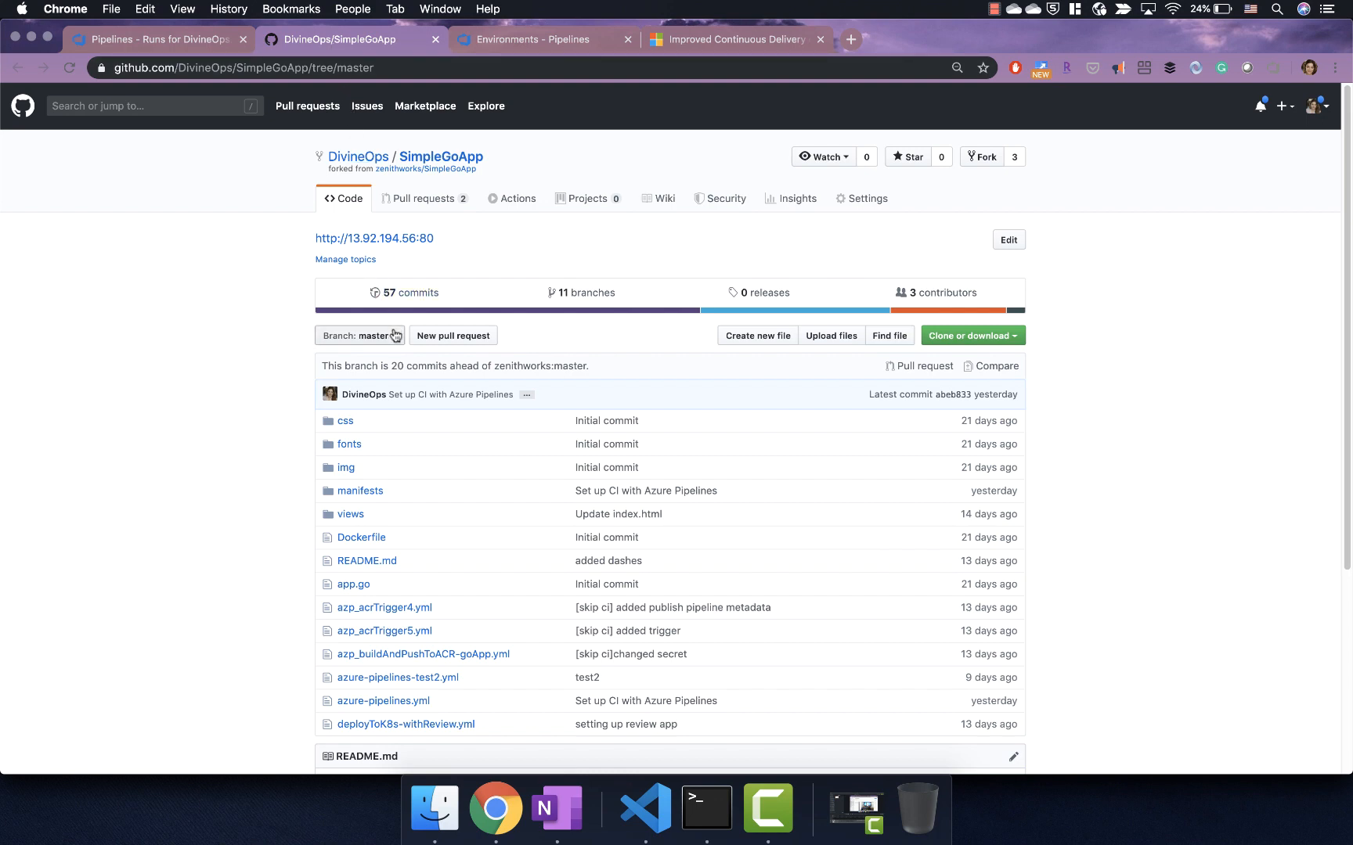
# Step: Create branch br4 from master in the DivineOps SimpleGoApp repository
pyautogui.click(359, 335)
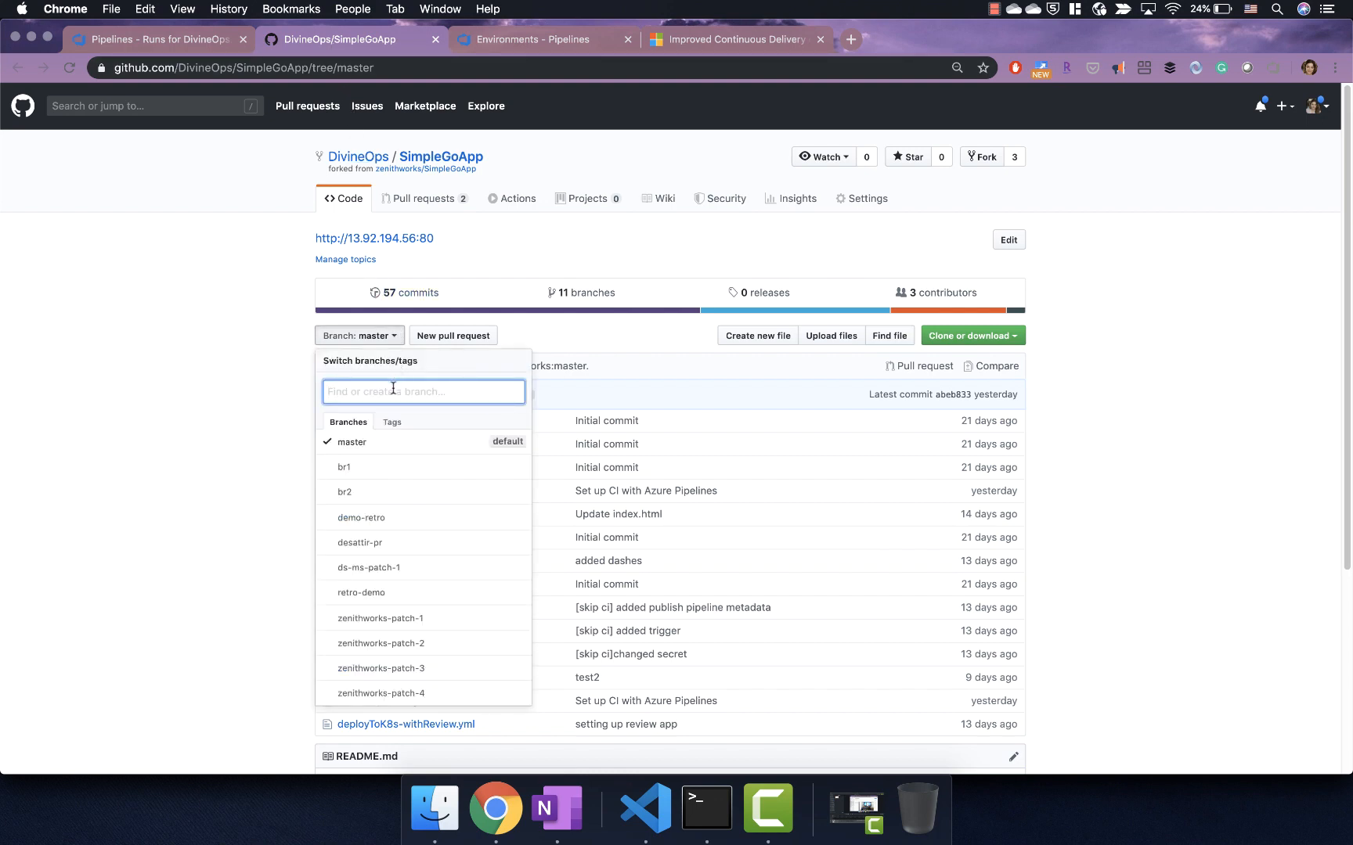
pyautogui.write('br4')
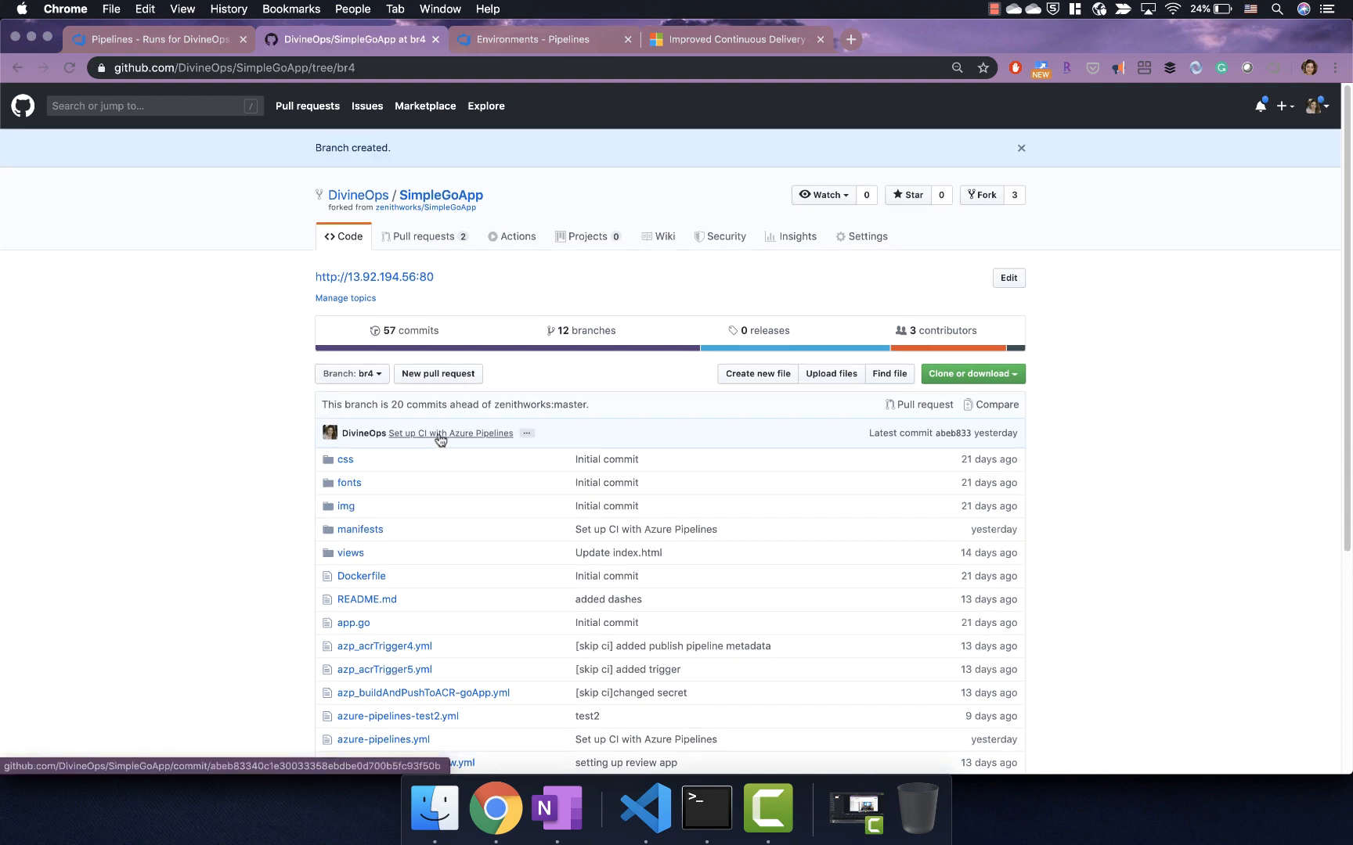
# Step: Add trailing blank lines to README.md and commit them to br4 as 'Update README.md'
pyautogui.scroll(-3)
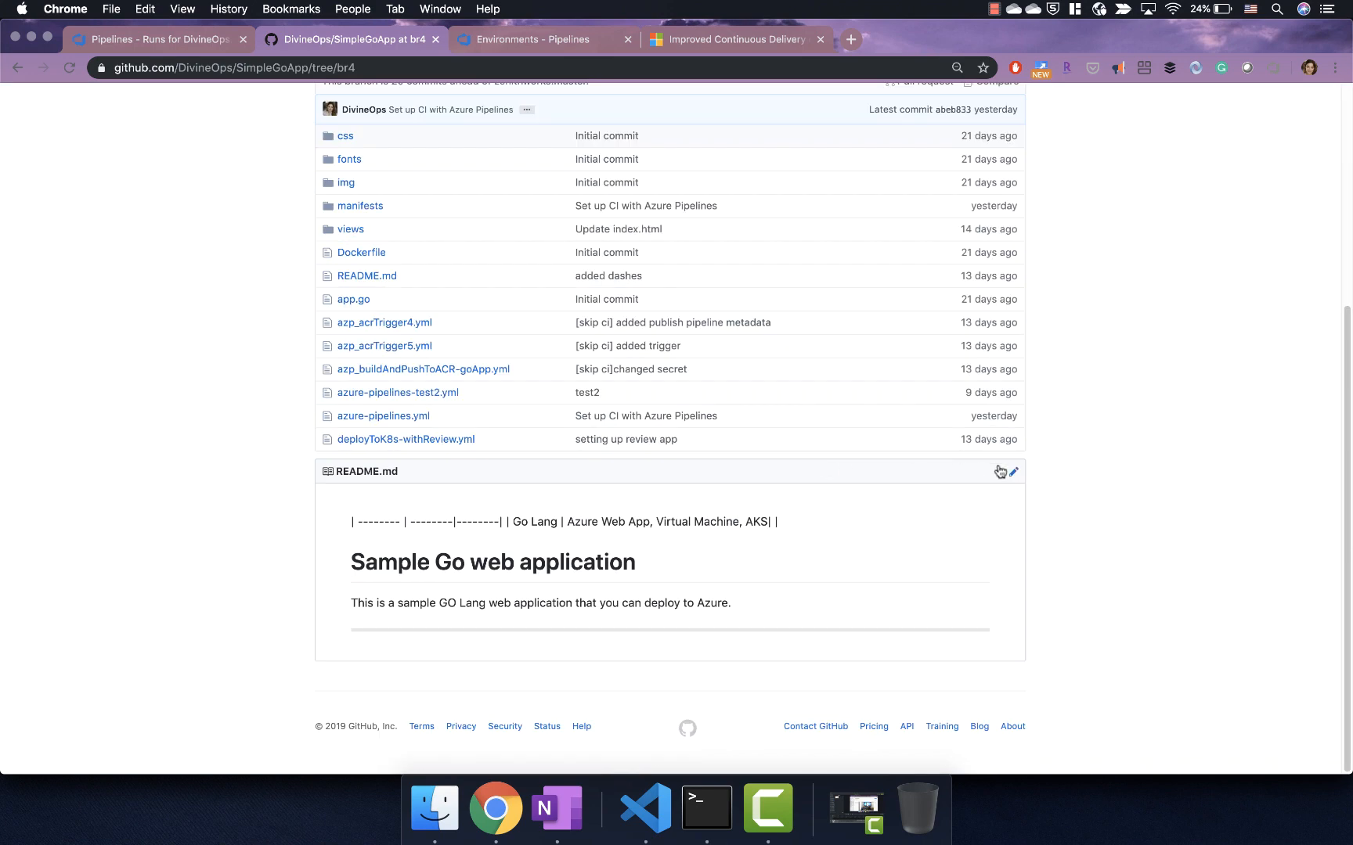
pyautogui.click(1012, 471)
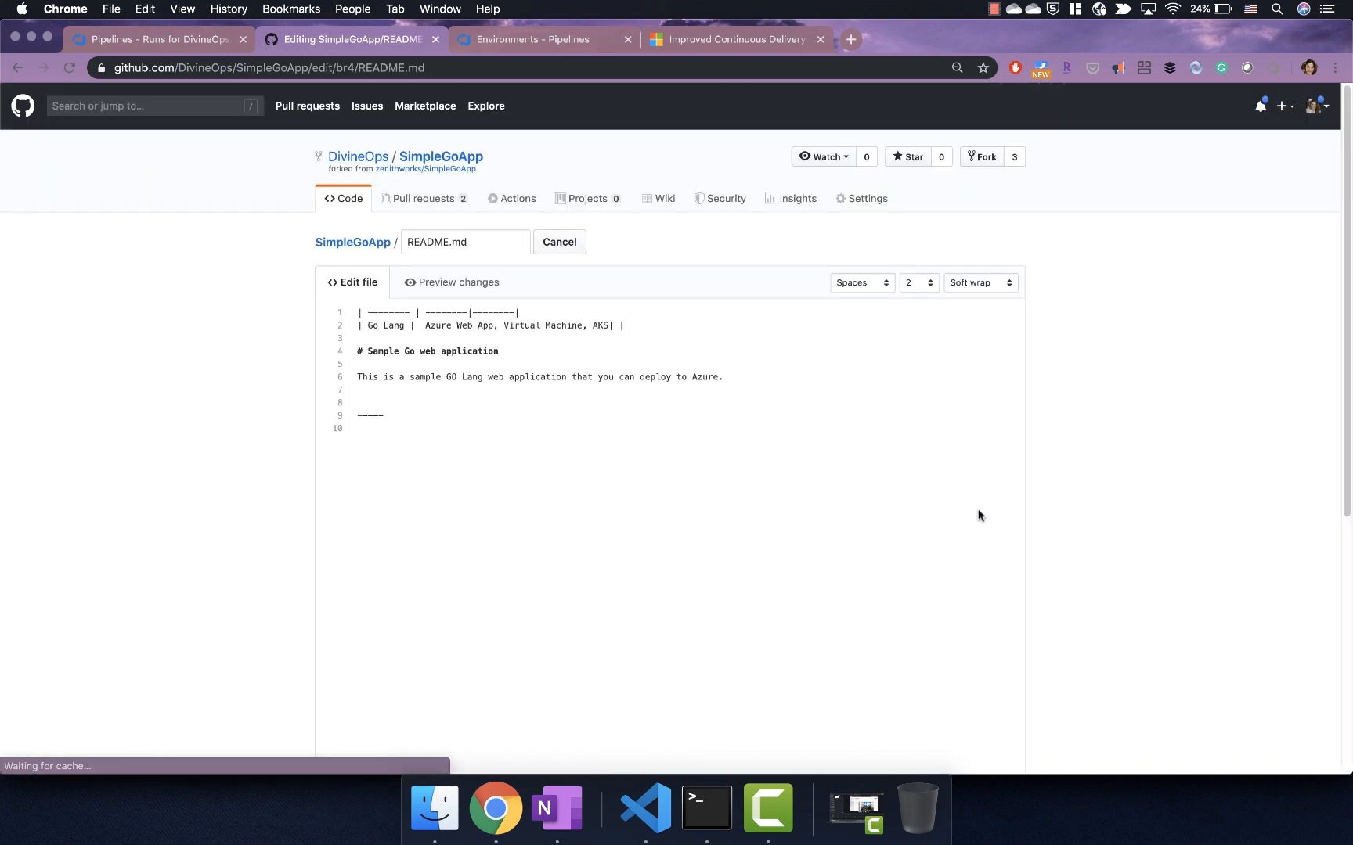
pyautogui.press('enter')
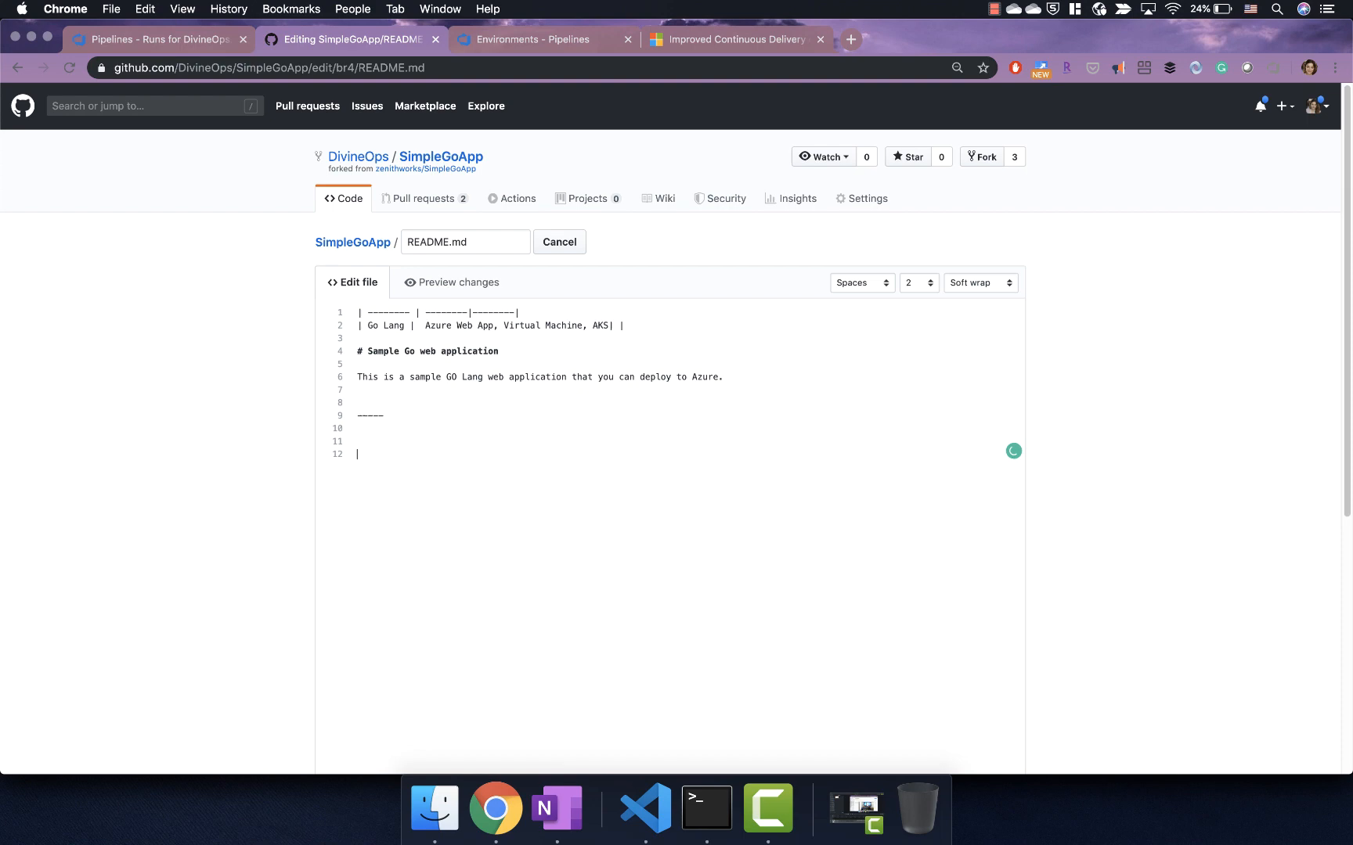
pyautogui.scroll(-3)
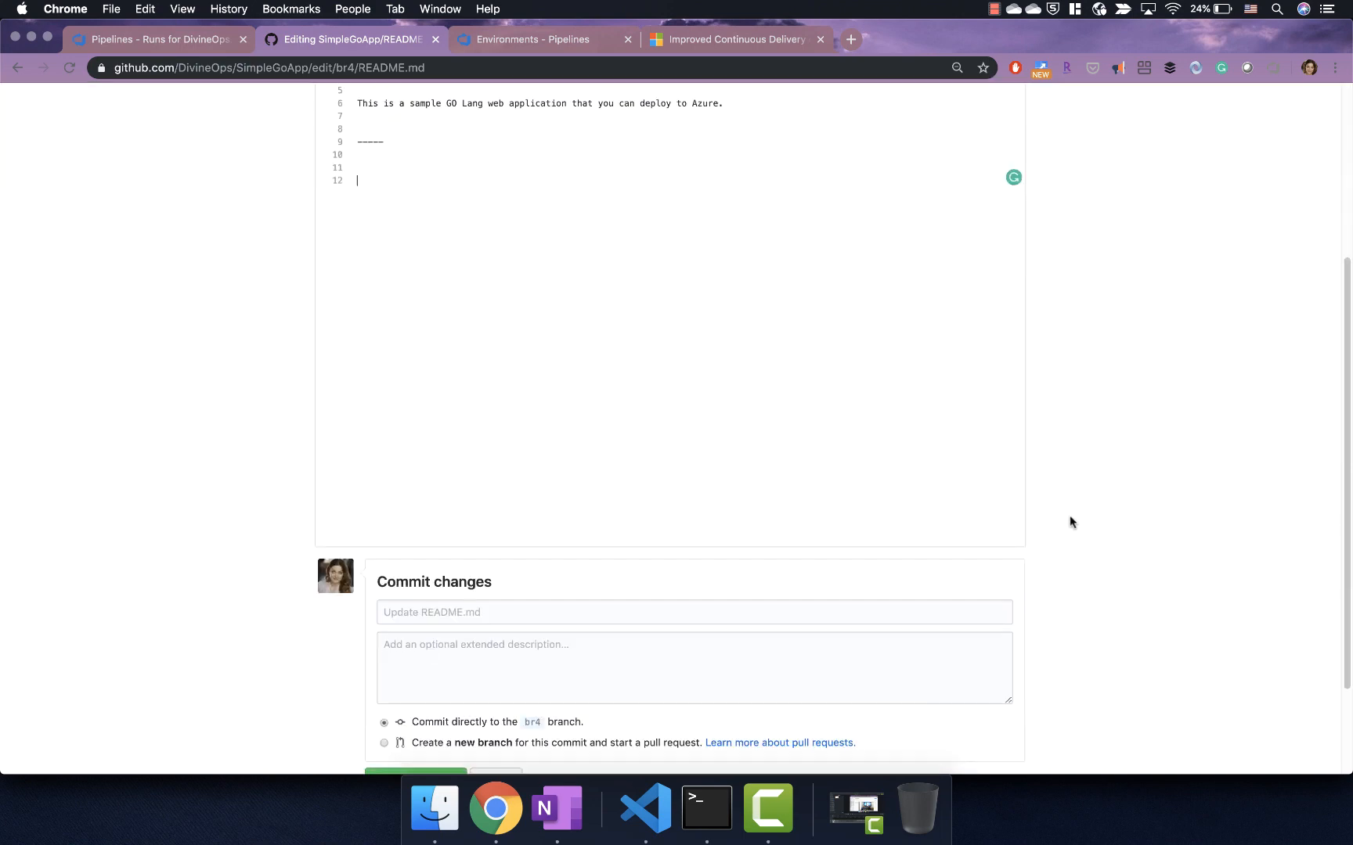
pyautogui.click(415, 648)
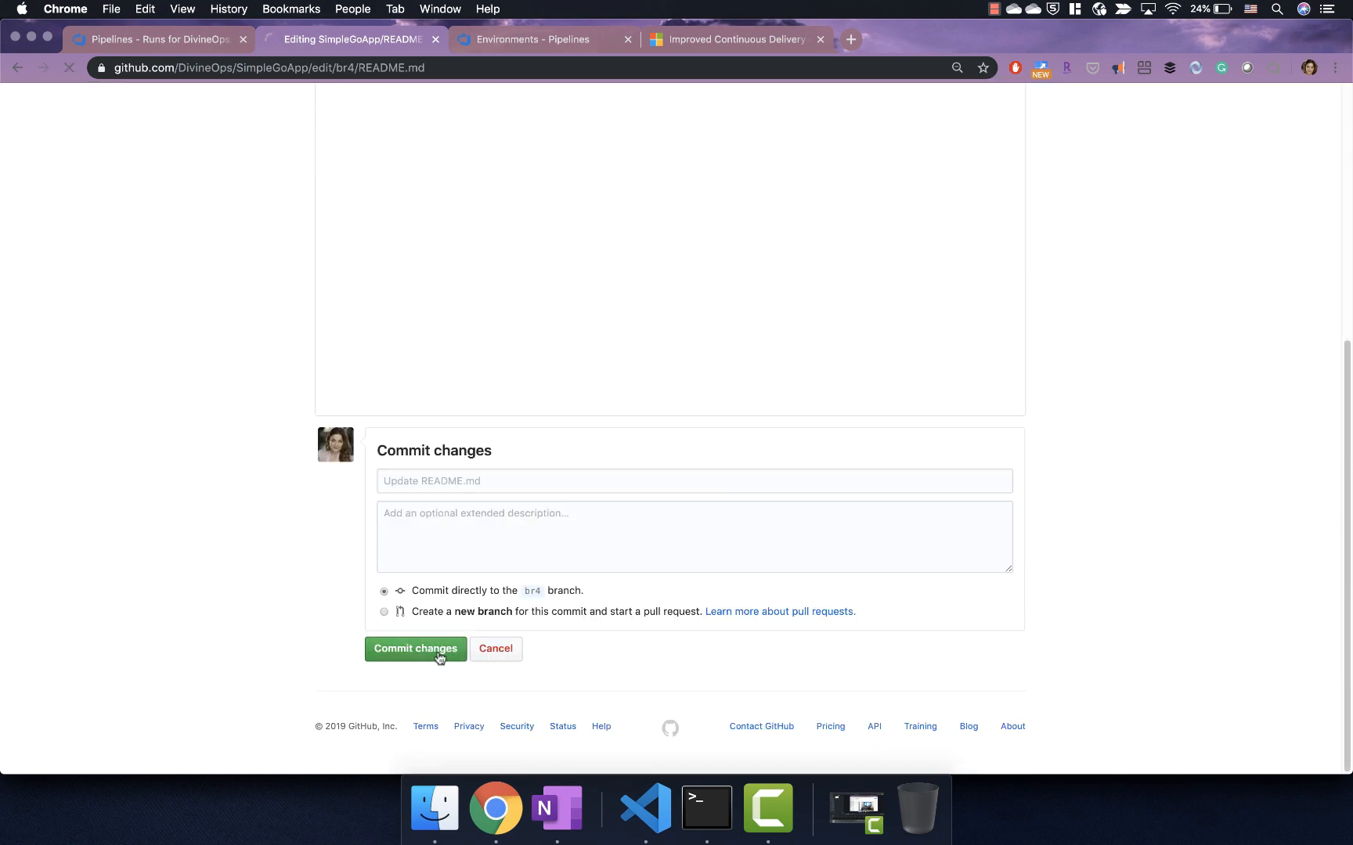
pyautogui.click(415, 648)
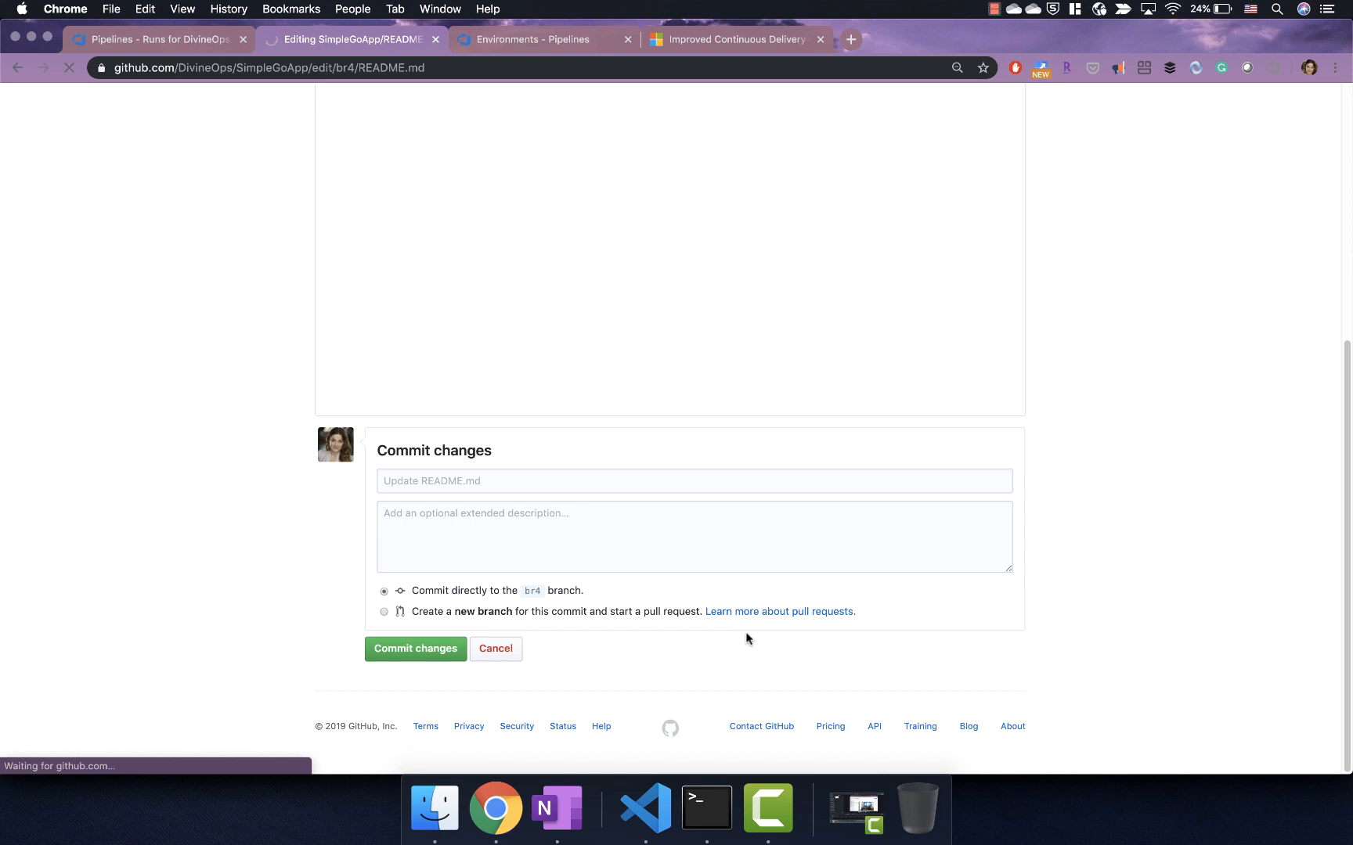
pyautogui.click(415, 649)
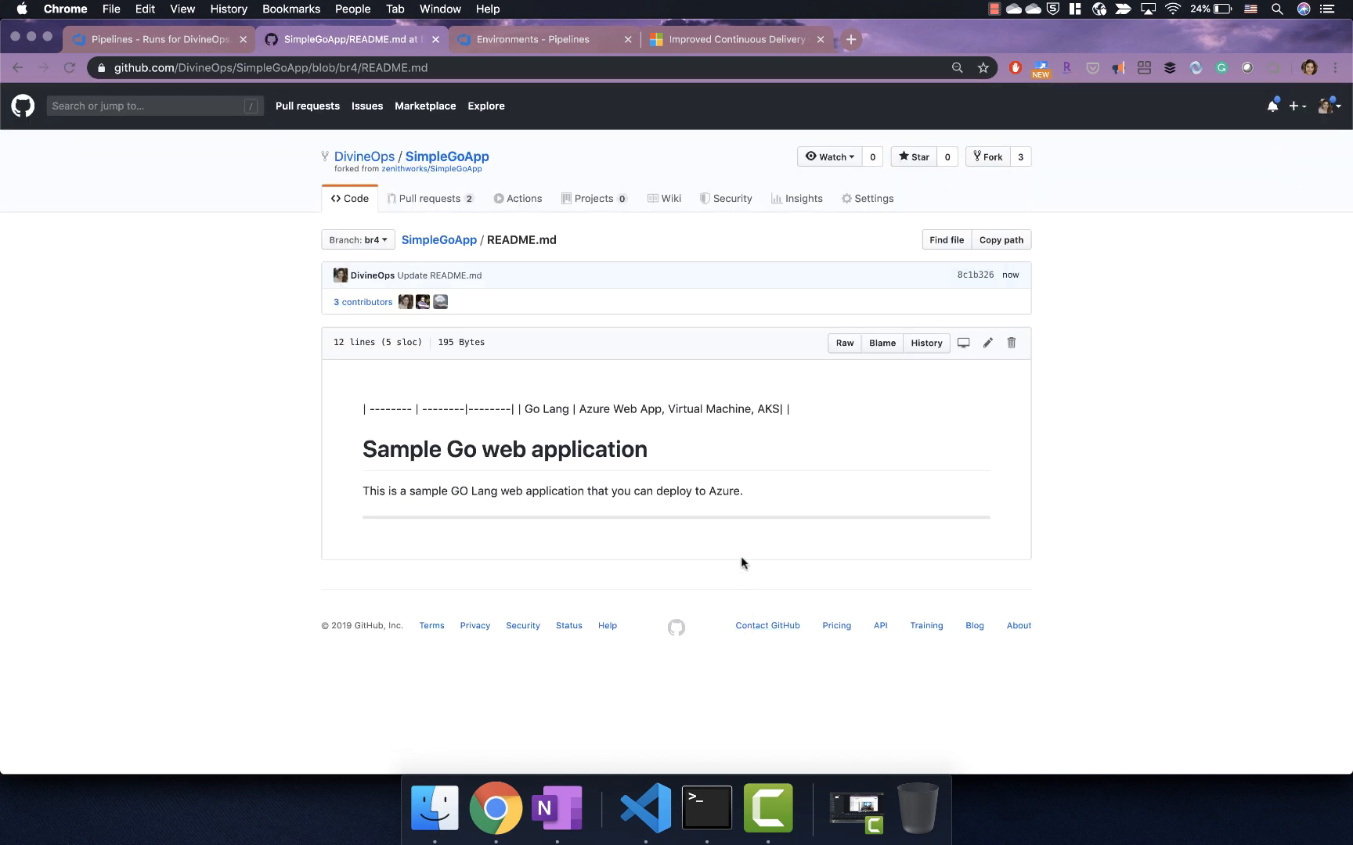
# Step: Submit pull request 'Update README.md' merging br4 into DivineOps/SimpleGoApp master
pyautogui.click(429, 198)
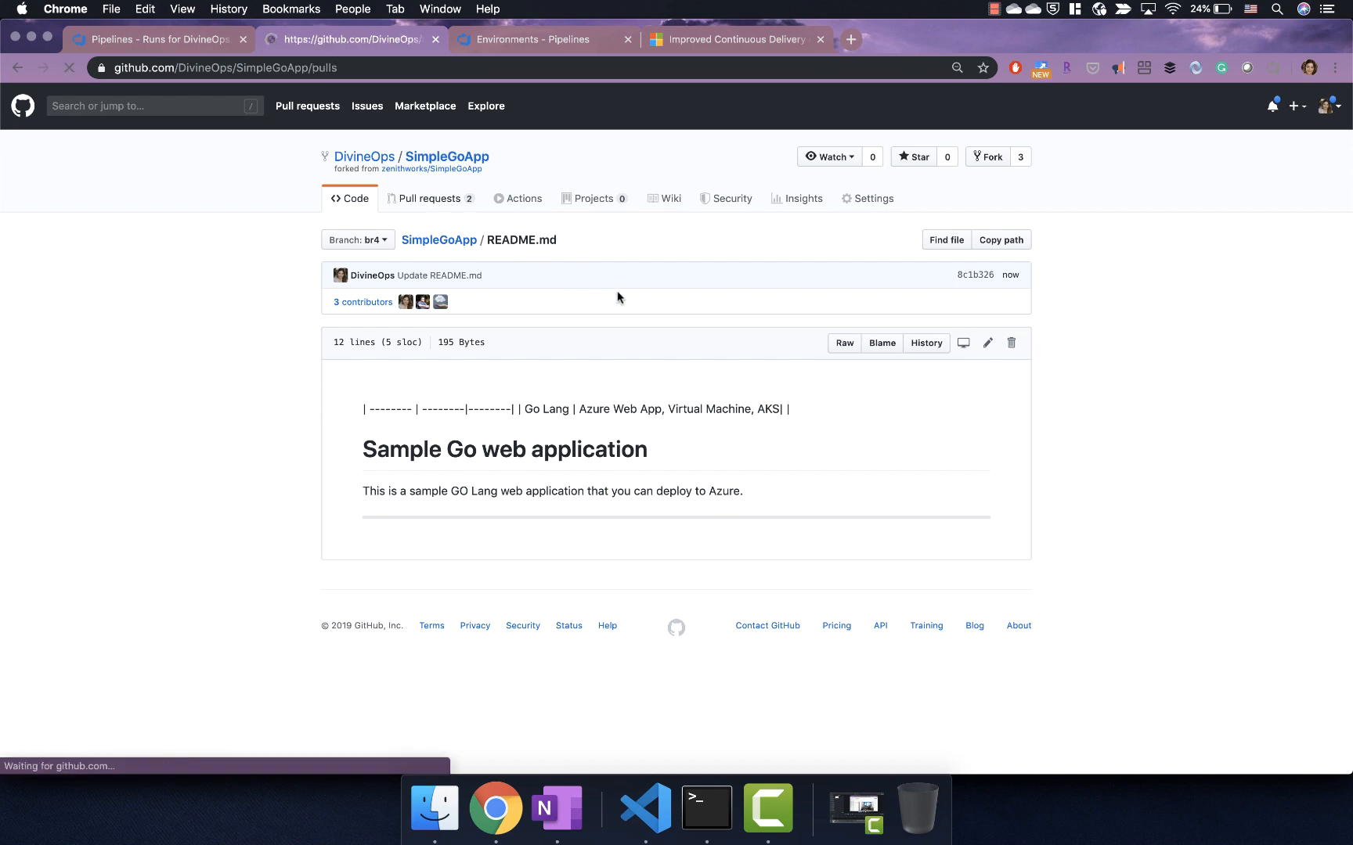
pyautogui.click(429, 198)
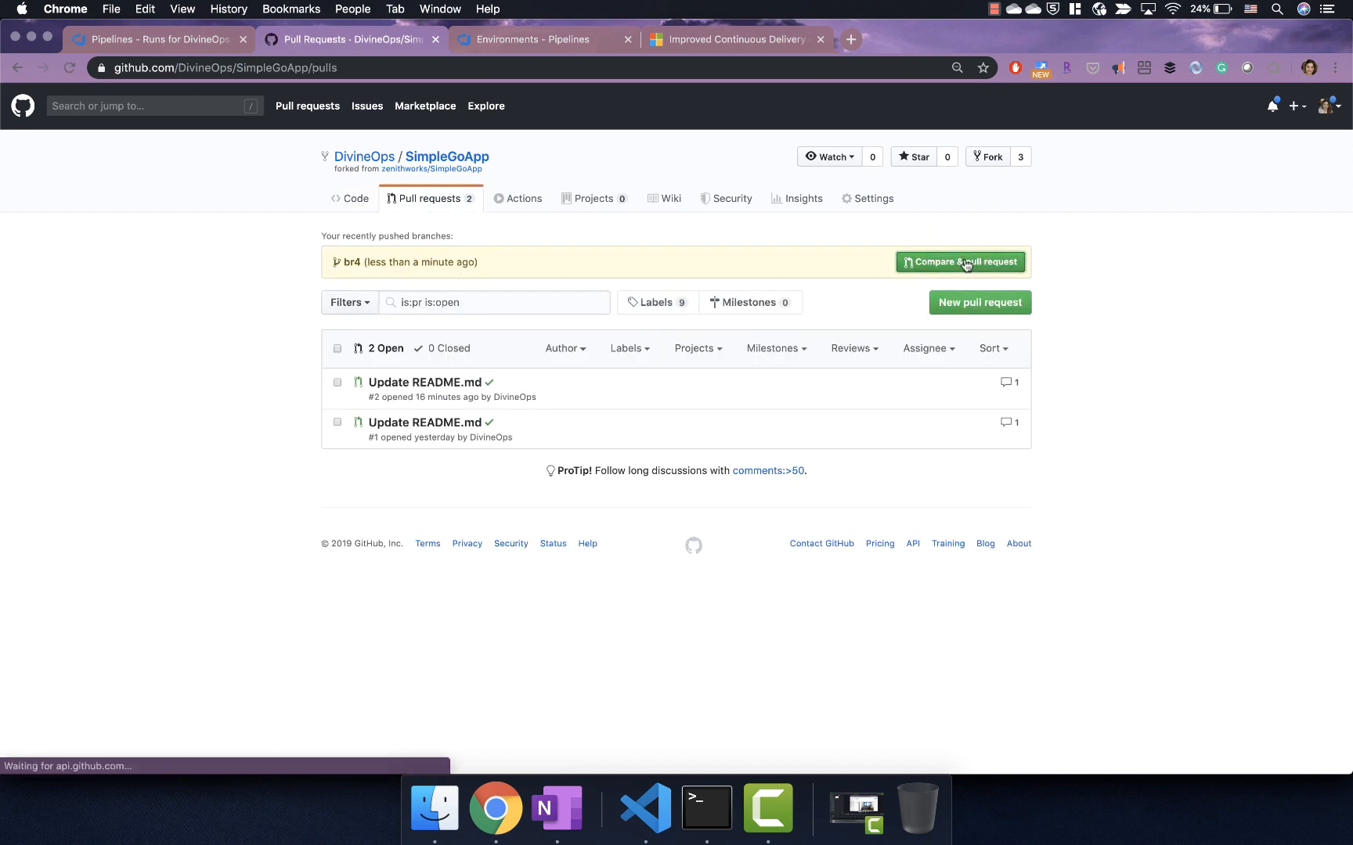
pyautogui.click(959, 262)
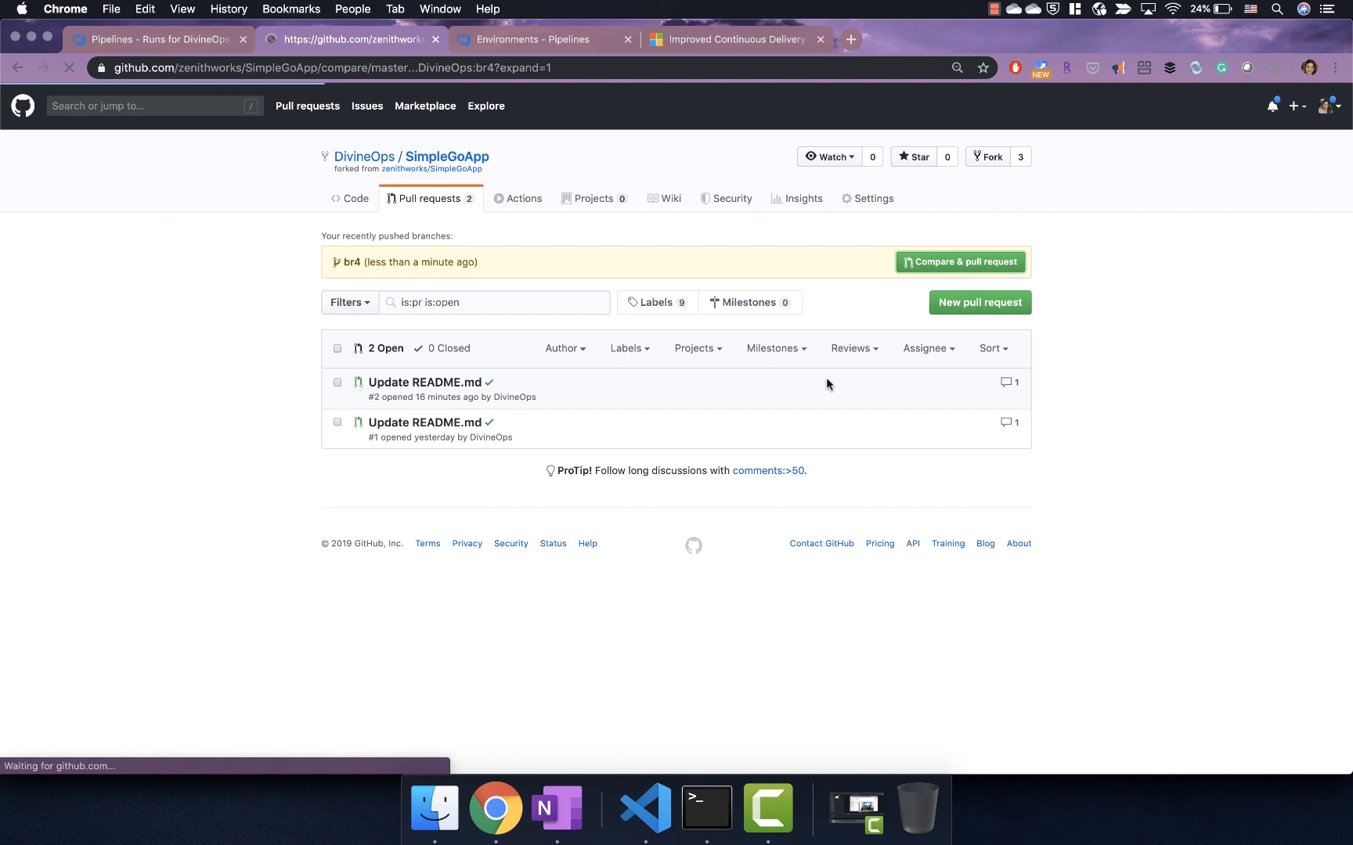
pyautogui.click(958, 262)
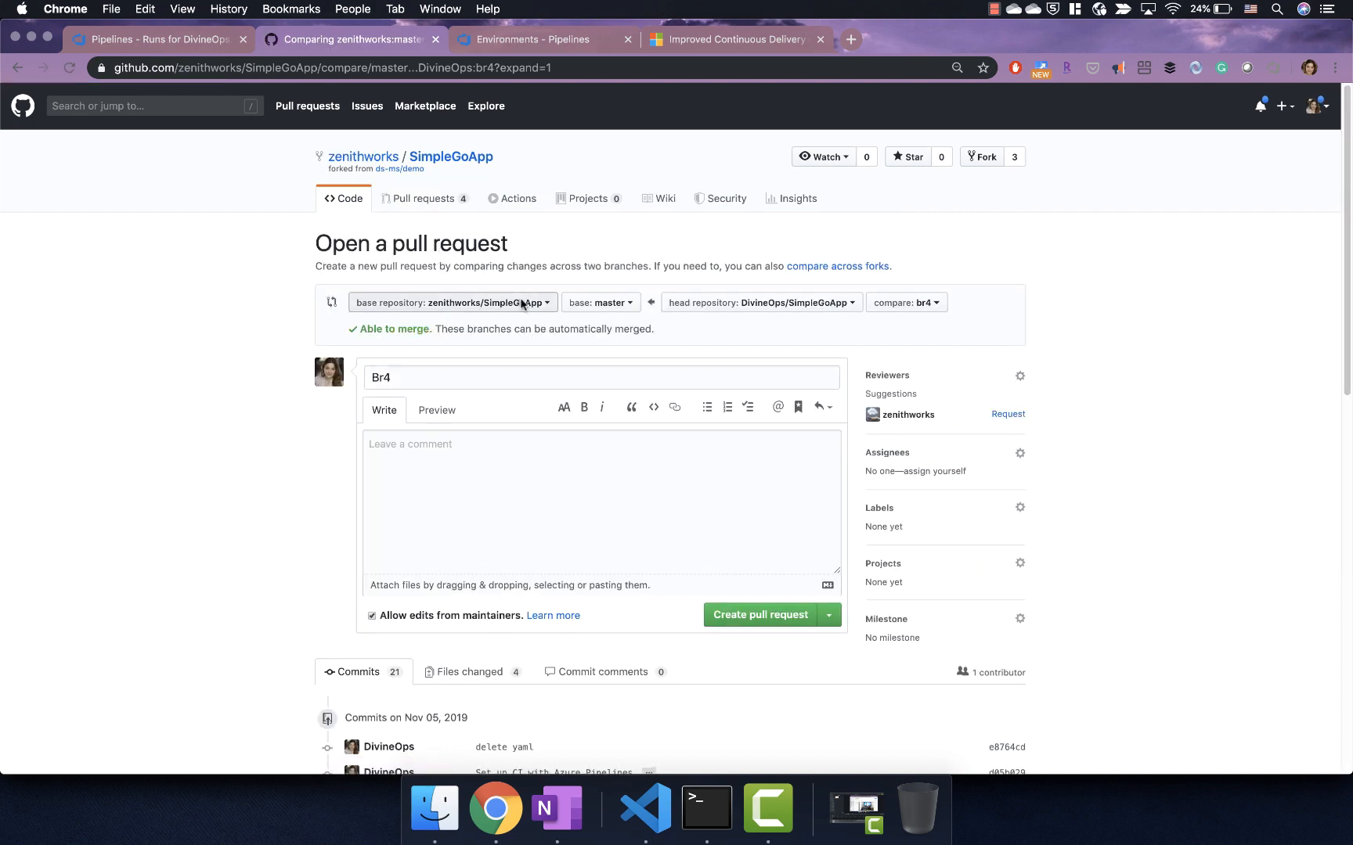
pyautogui.click(451, 302)
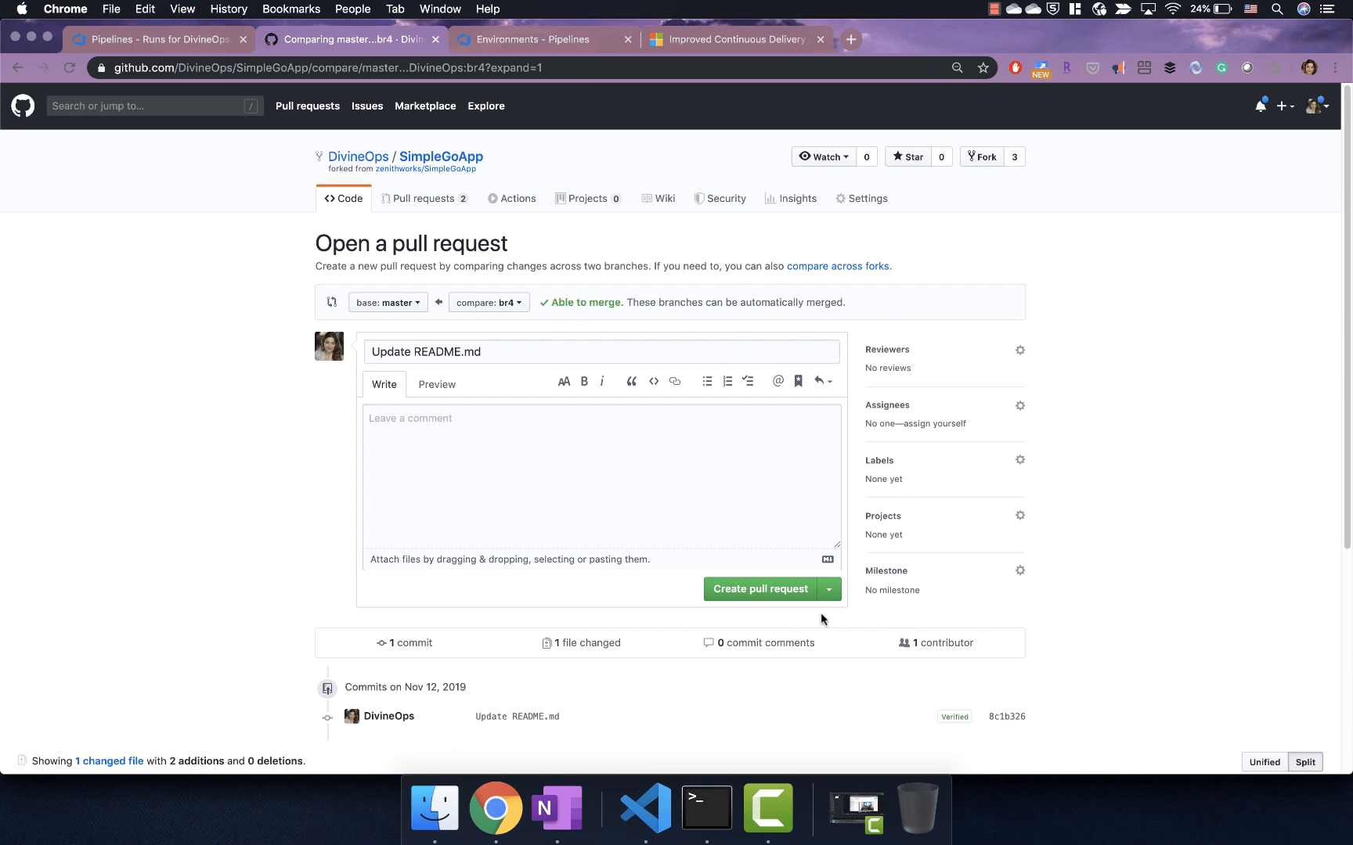
pyautogui.click(759, 590)
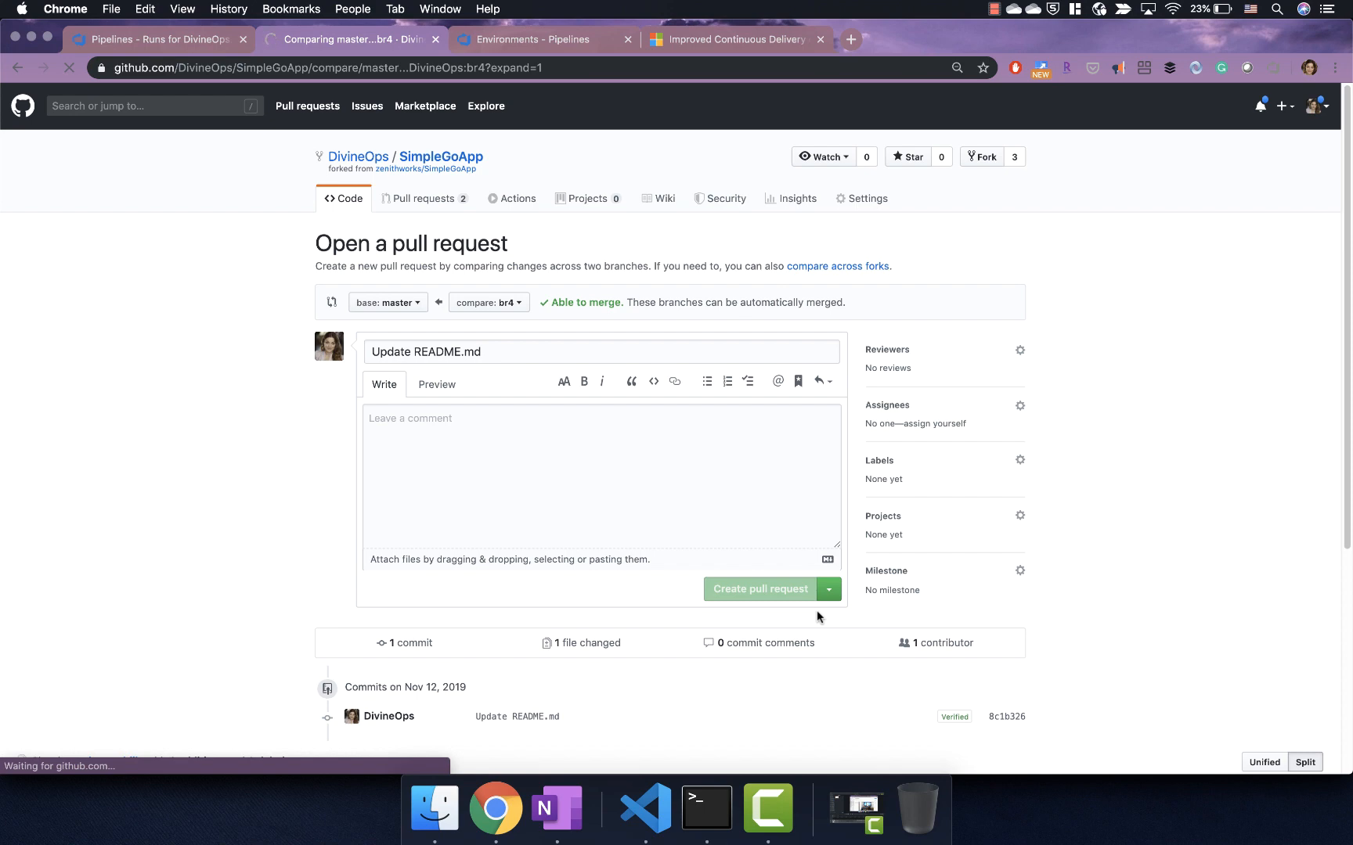
pyautogui.click(759, 588)
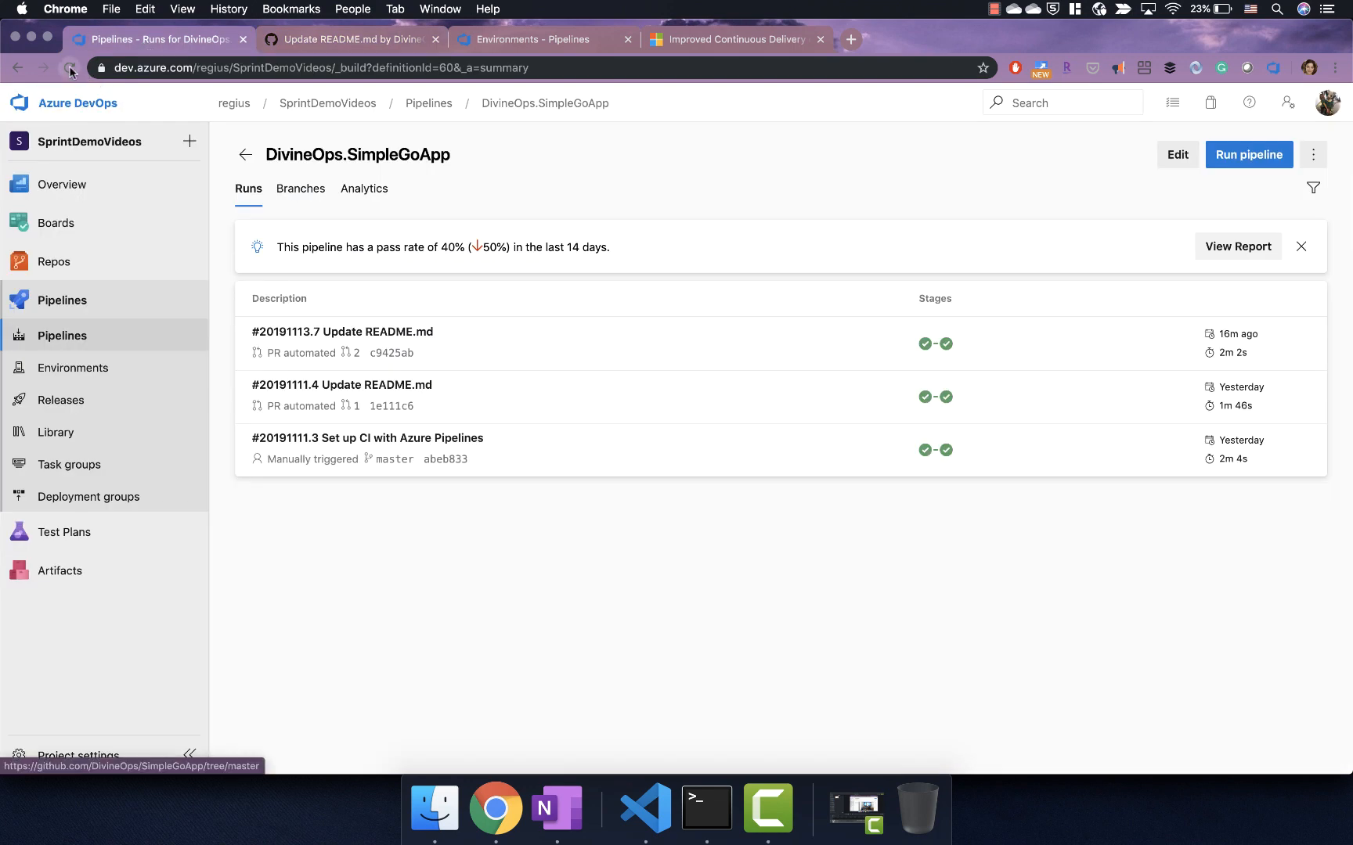
# Step: Refresh the runs list to see new run #20191113.8, then open run #20191113.7
pyautogui.click(69, 68)
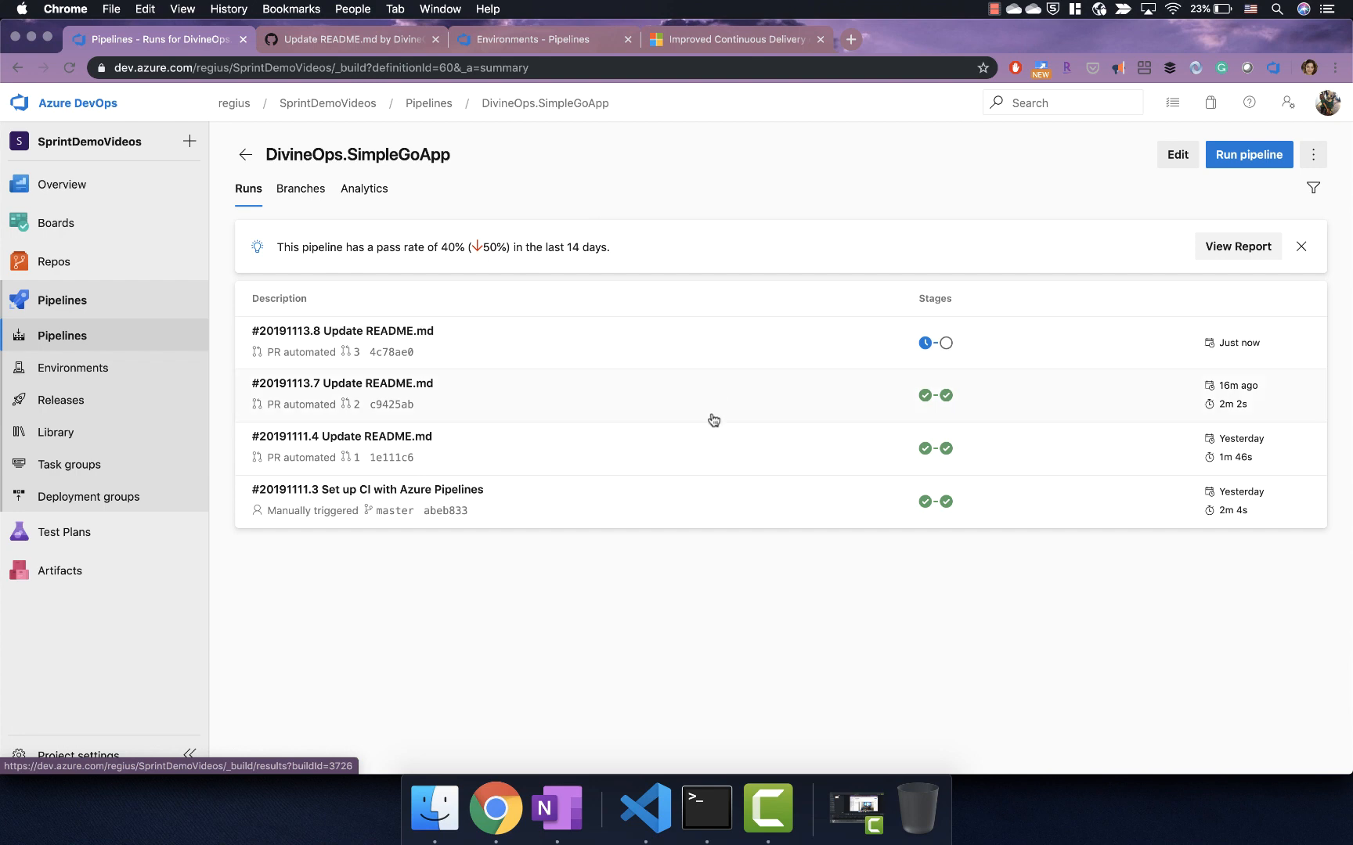
pyautogui.click(342, 382)
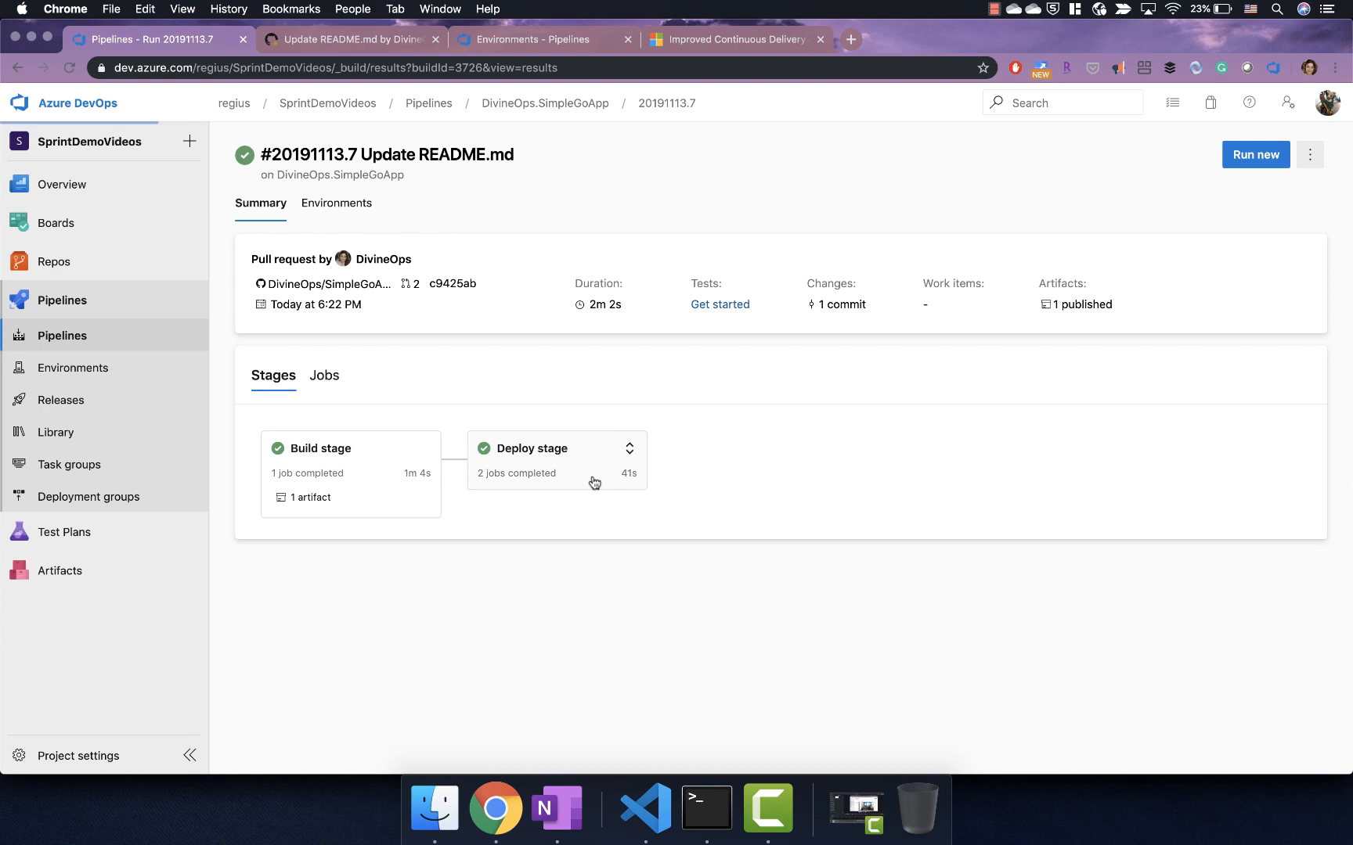
# Step: Open run #20191113.7's Deploy stage to view the Deploy Pull request_Deploy job logs
pyautogui.click(526, 460)
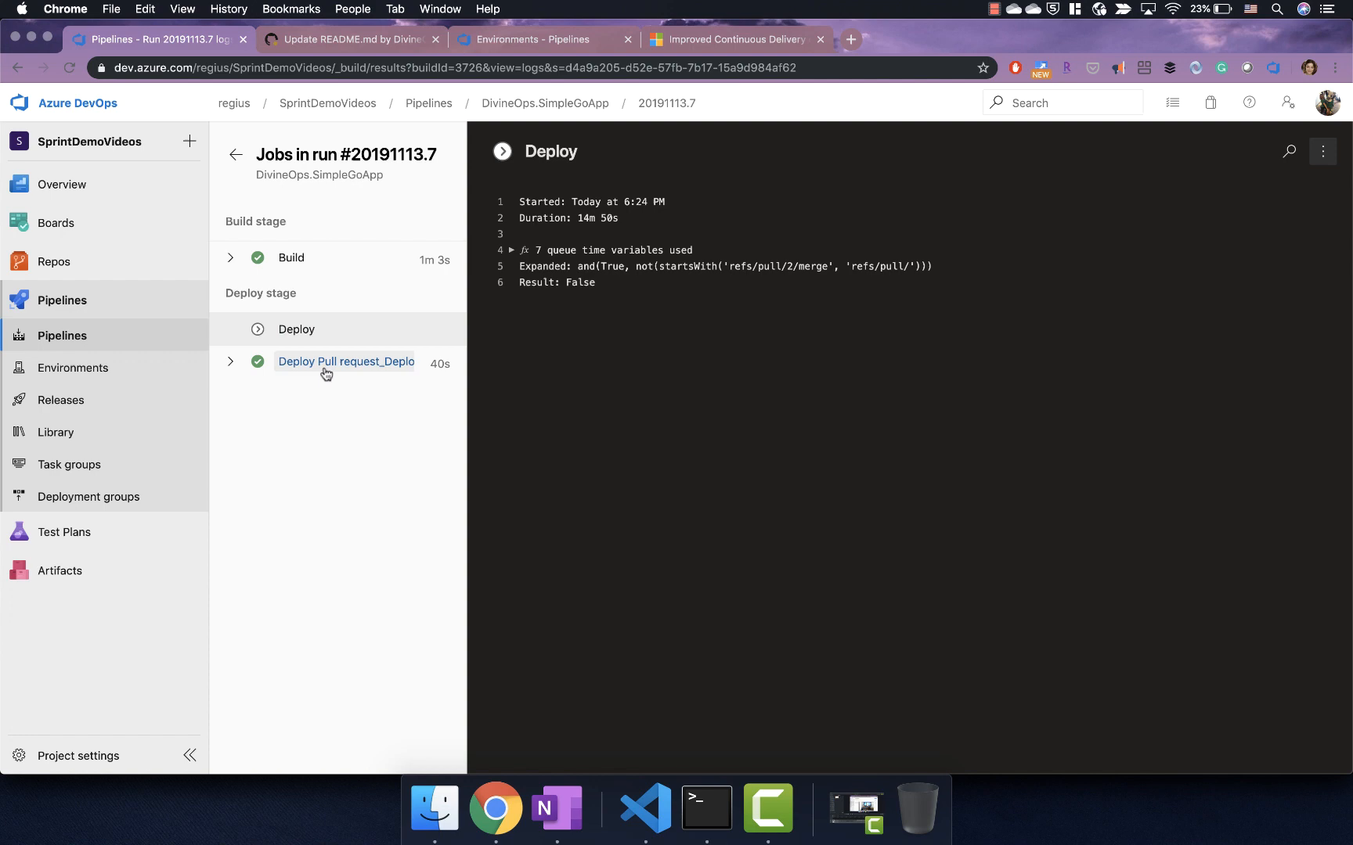
pyautogui.moveTo(345, 362)
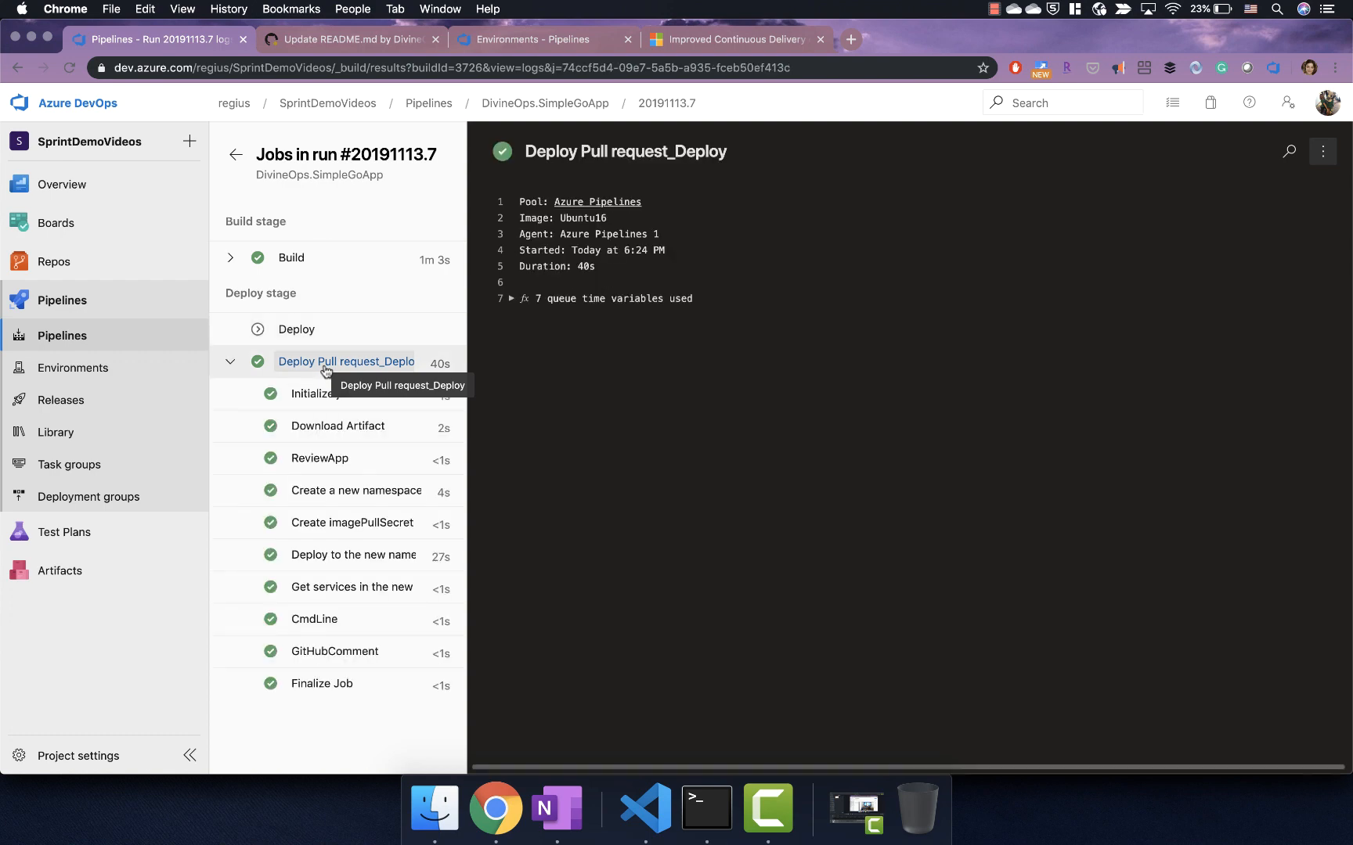
pyautogui.moveTo(392, 432)
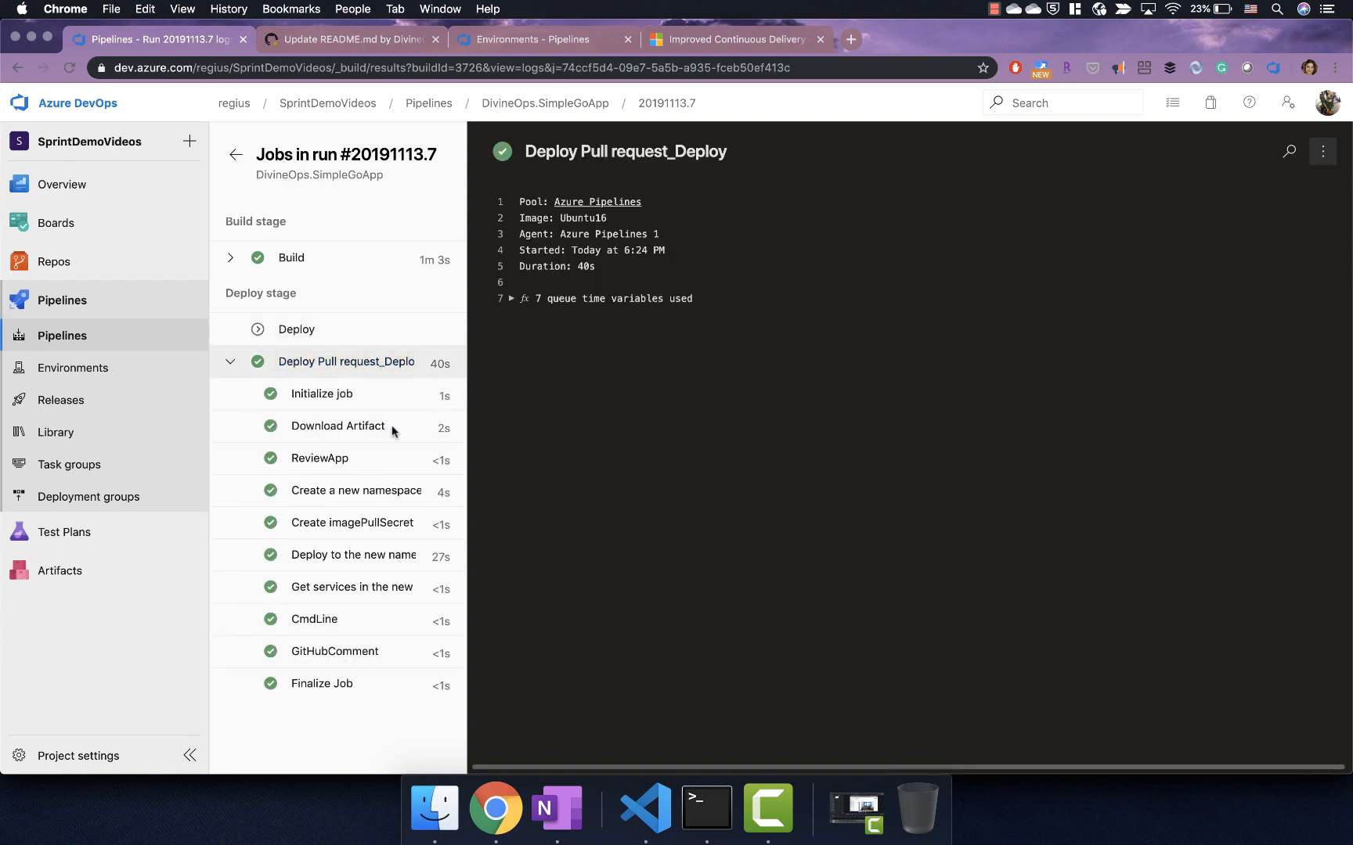
pyautogui.moveTo(369, 490)
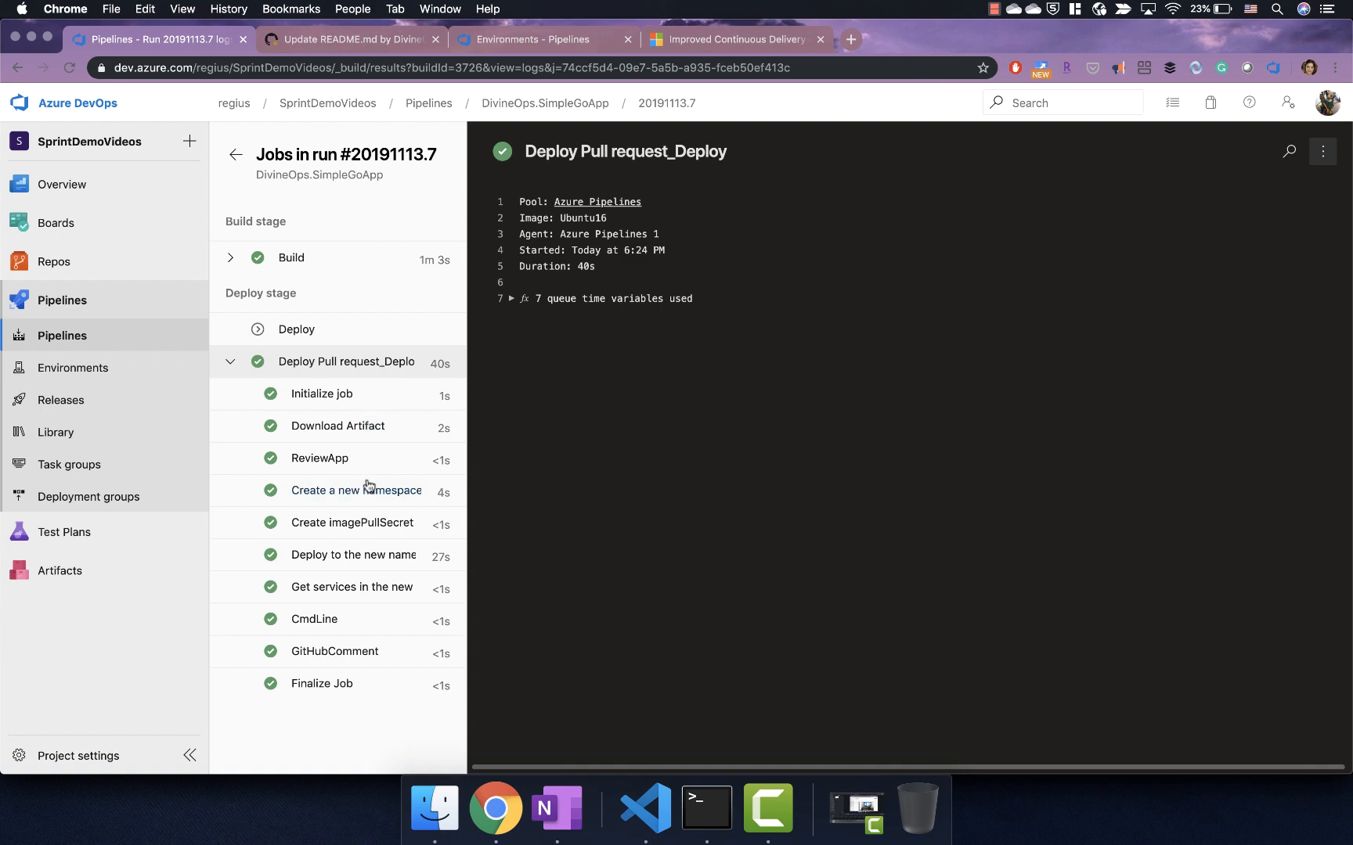
pyautogui.moveTo(319, 458)
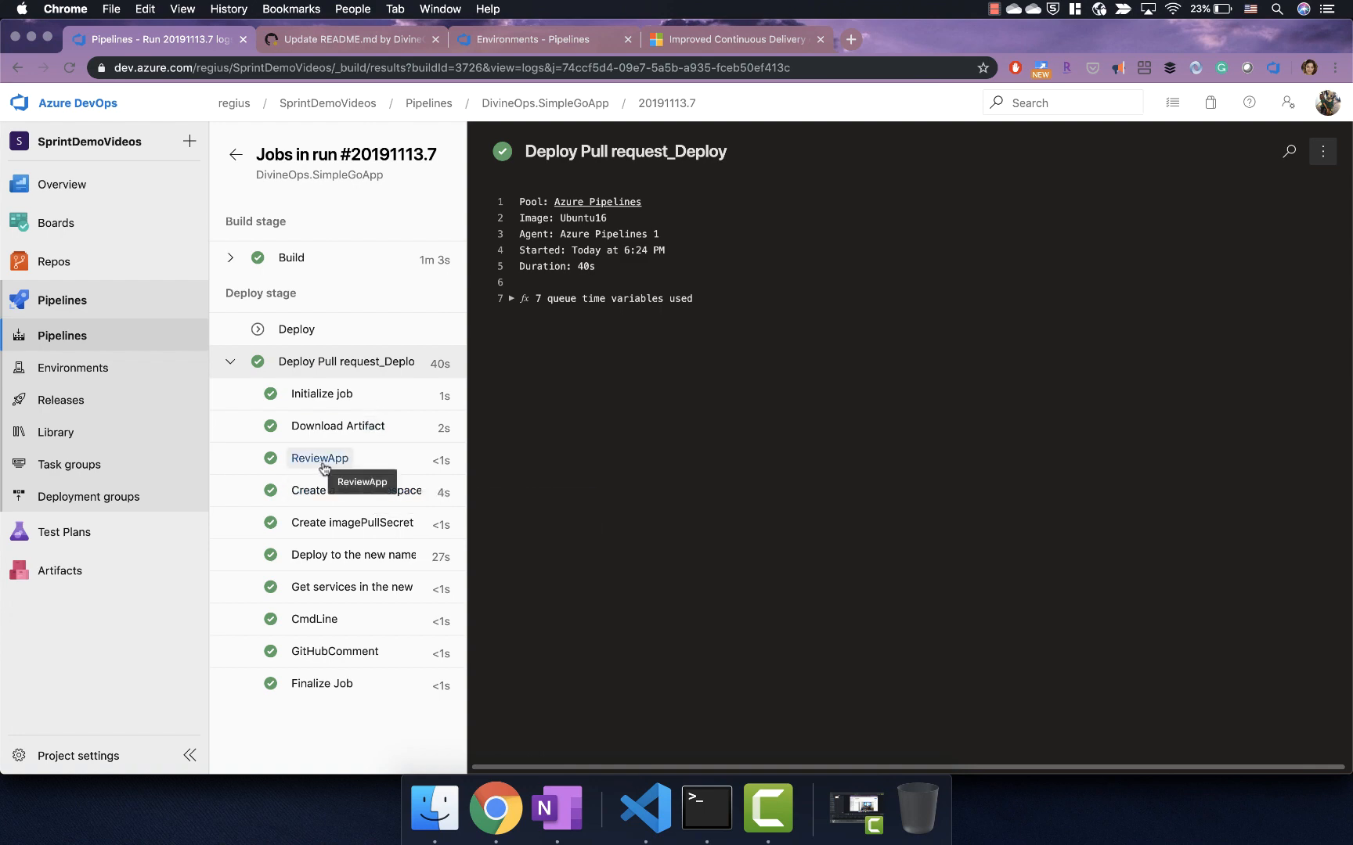
pyautogui.moveTo(415, 569)
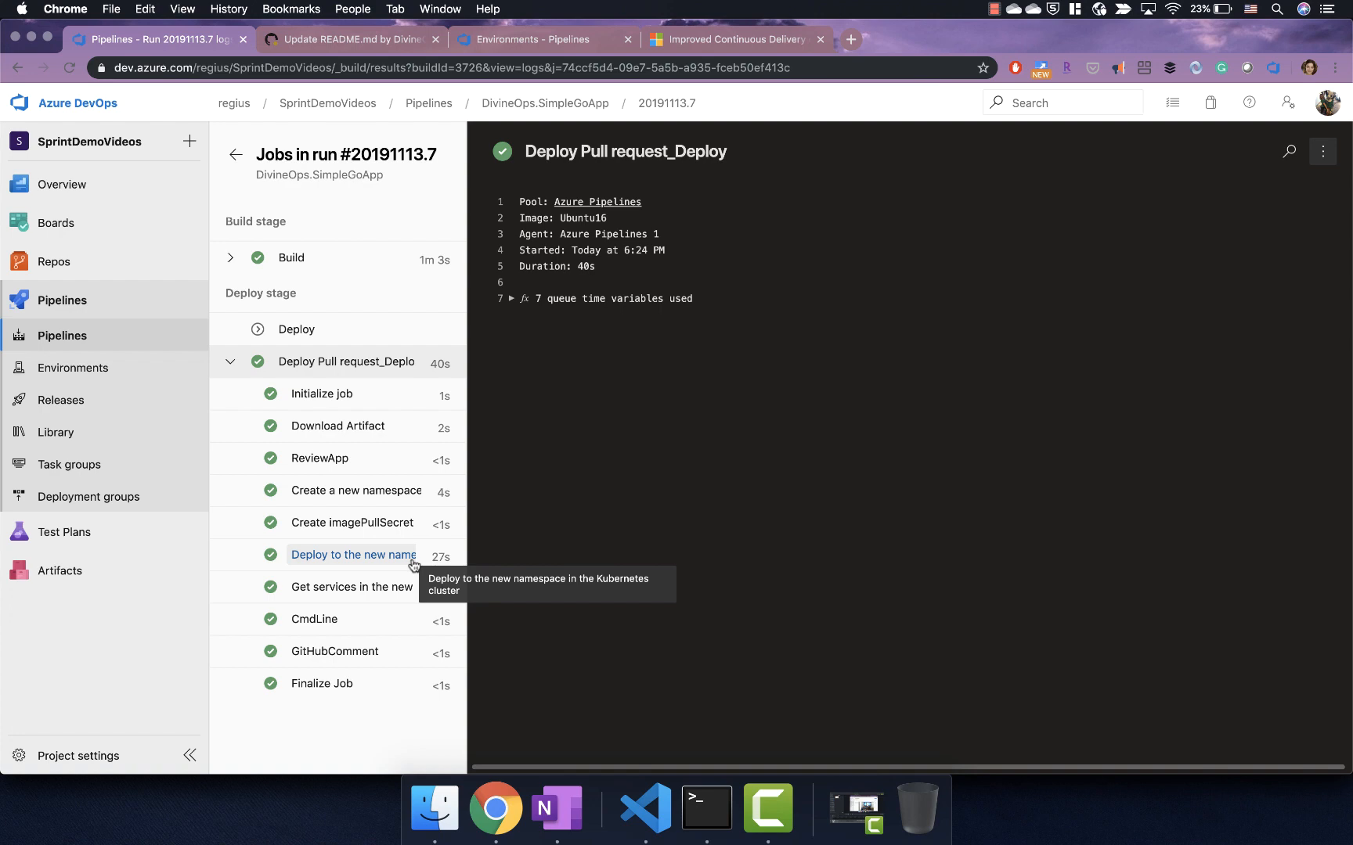
pyautogui.moveTo(520, 40)
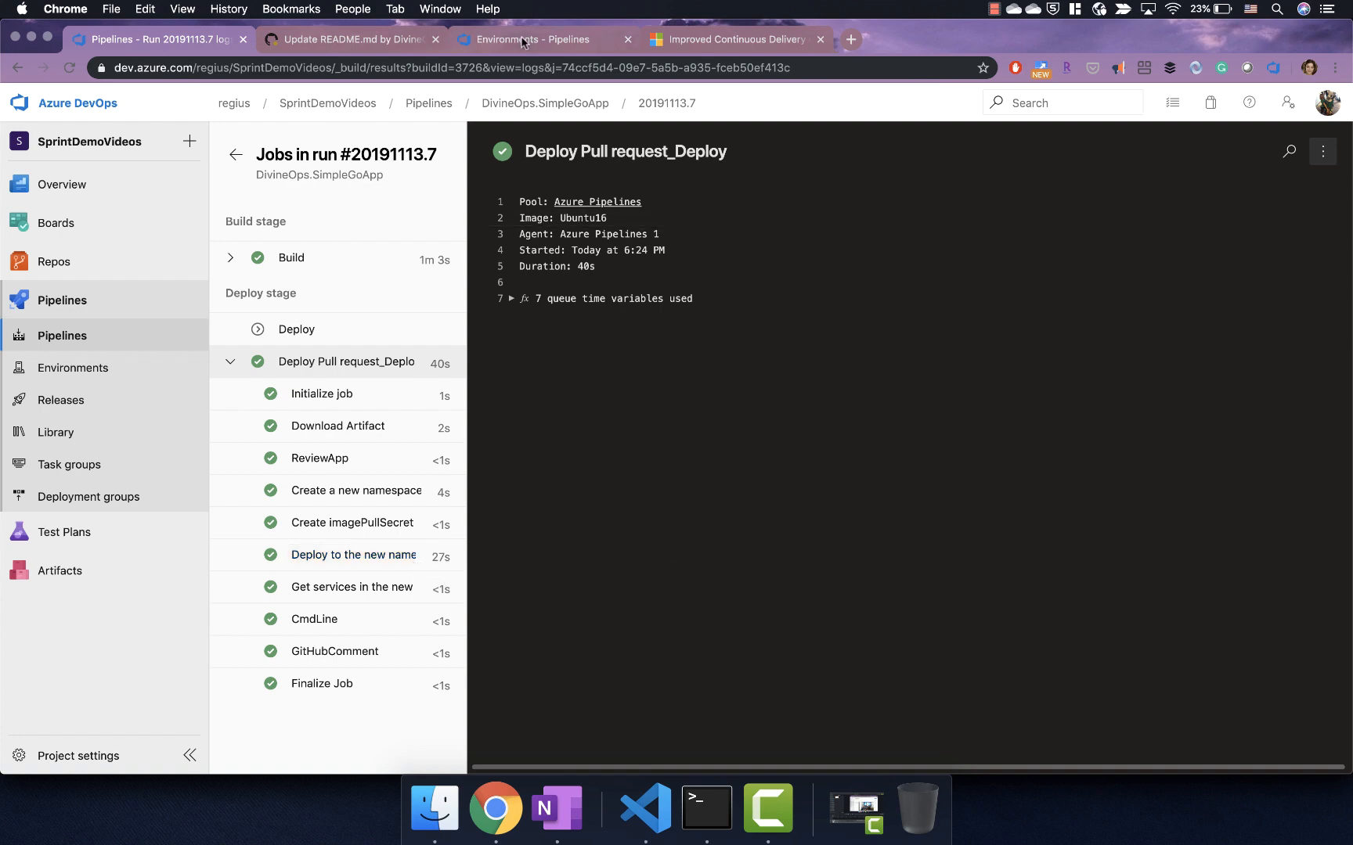
# Step: Show the DivineOpsSimpleGoApp environment's resources app0, br1 and br2
pyautogui.click(538, 40)
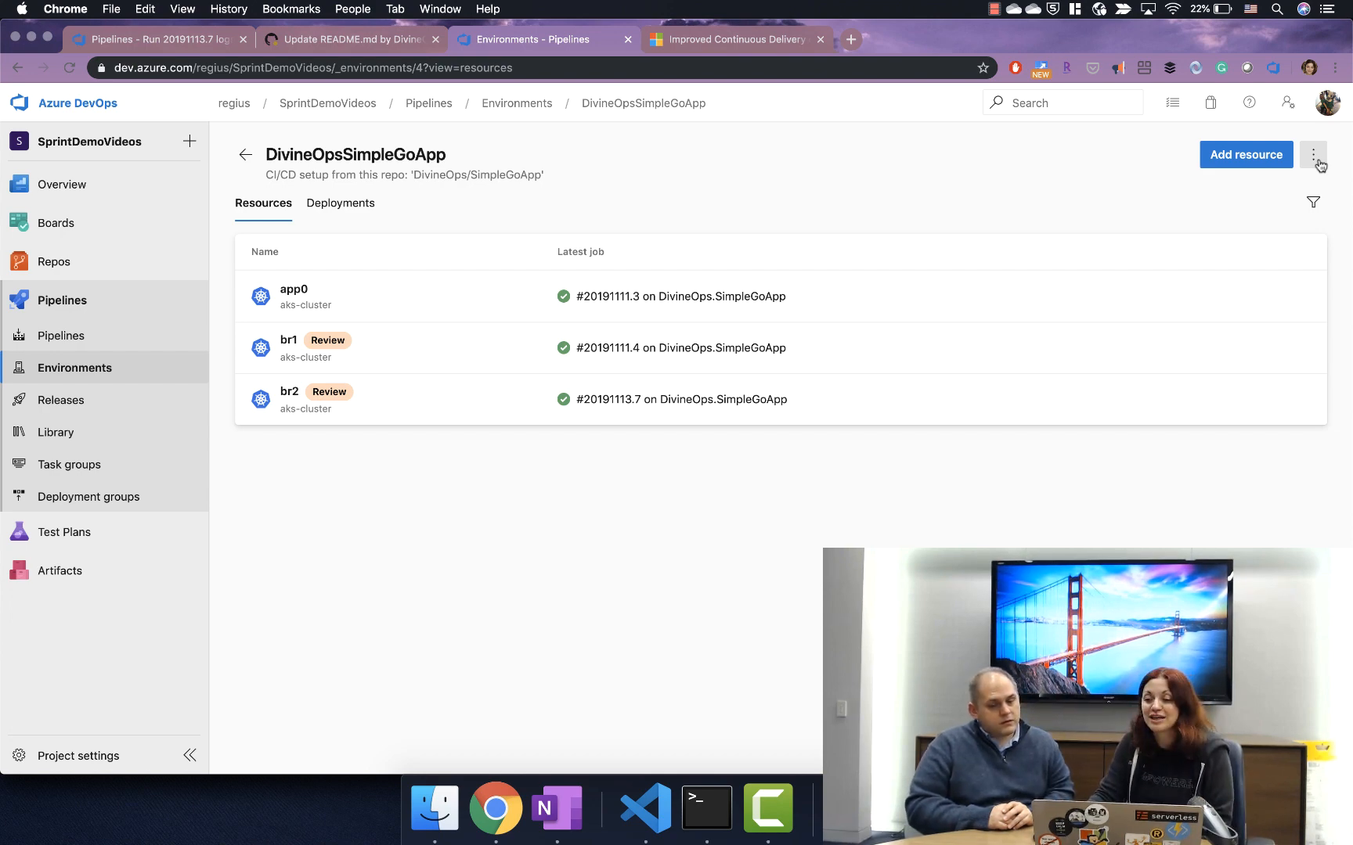
# Step: Start an Approvals check on the environment with two people and Team1 as approvers
pyautogui.click(1312, 154)
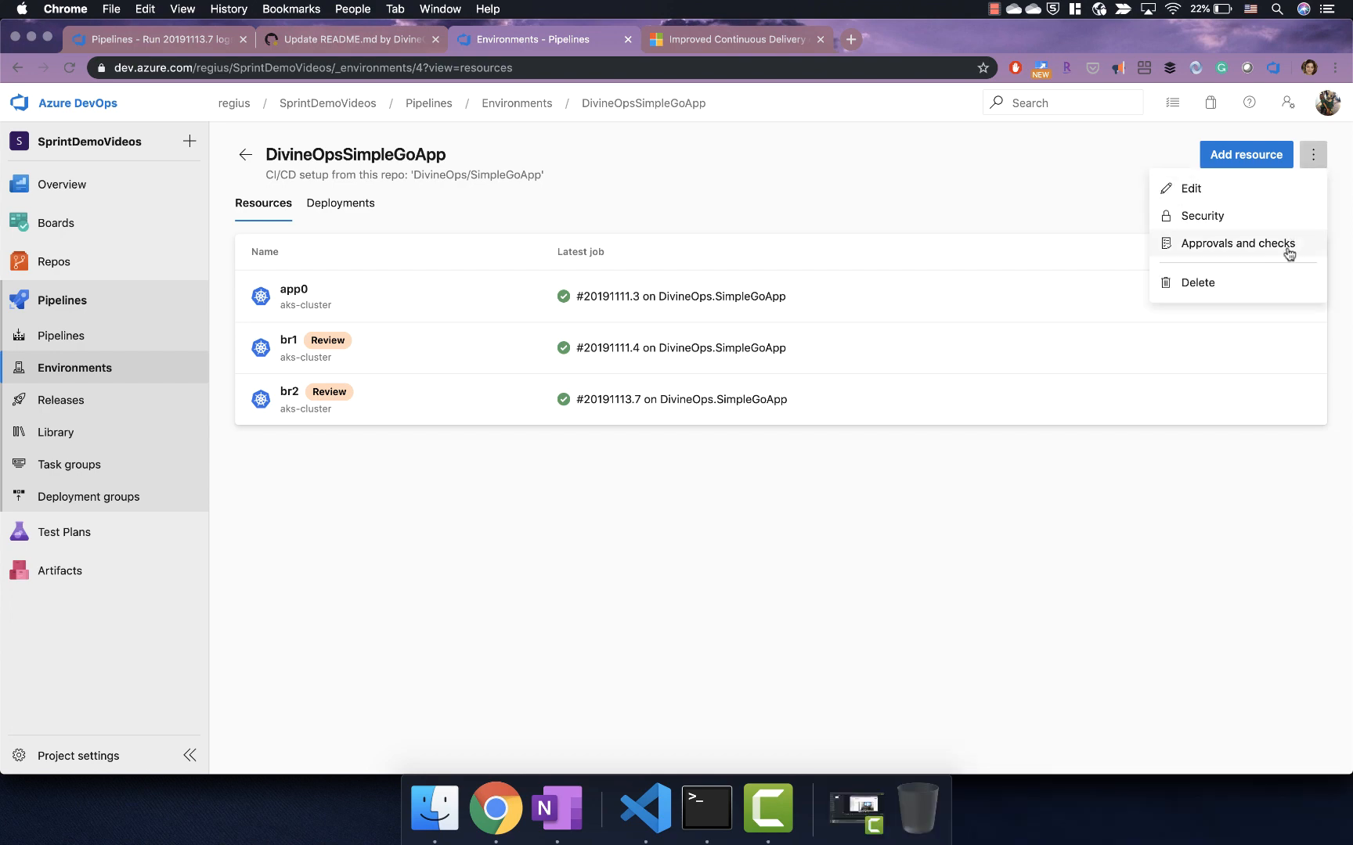
pyautogui.click(1237, 243)
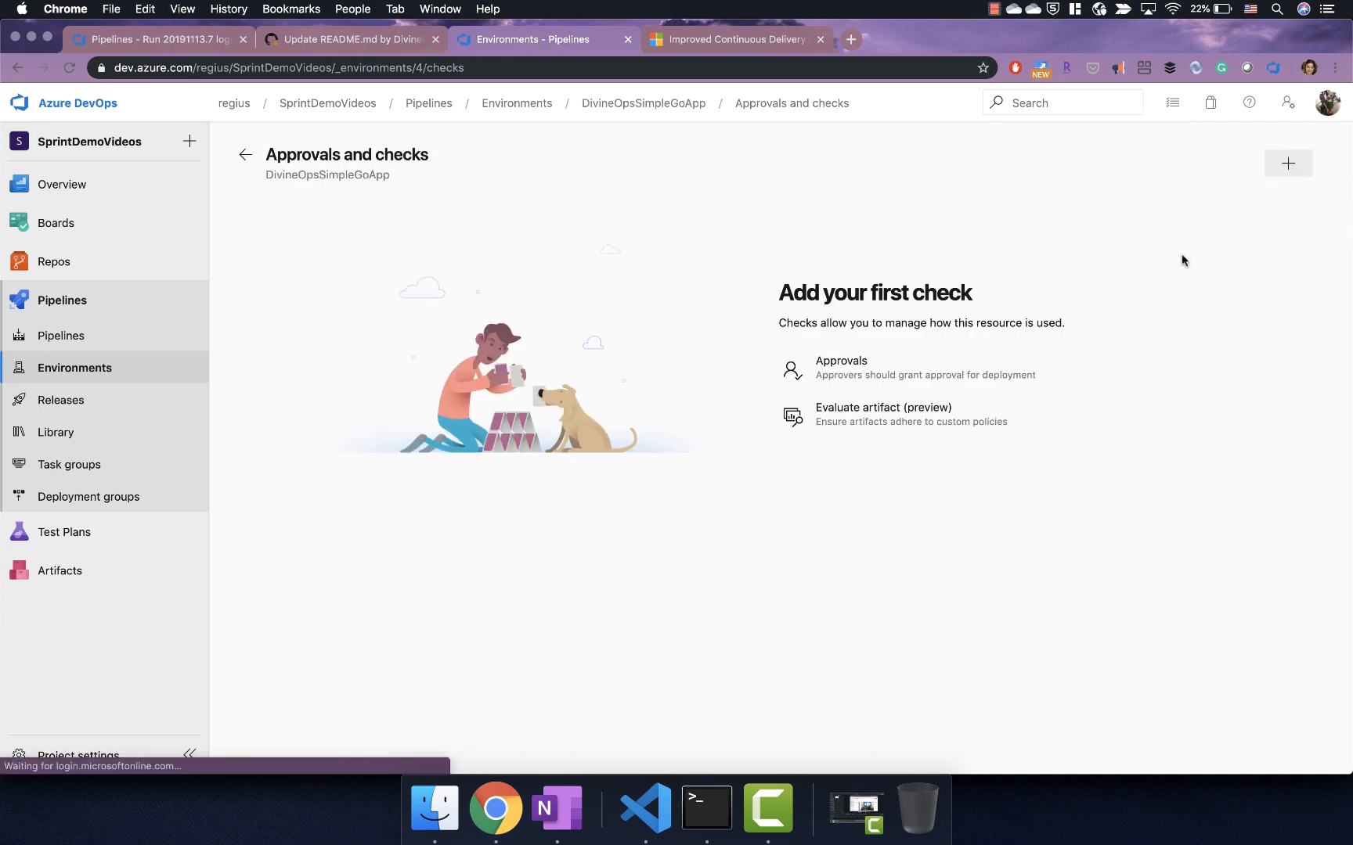
pyautogui.click(840, 368)
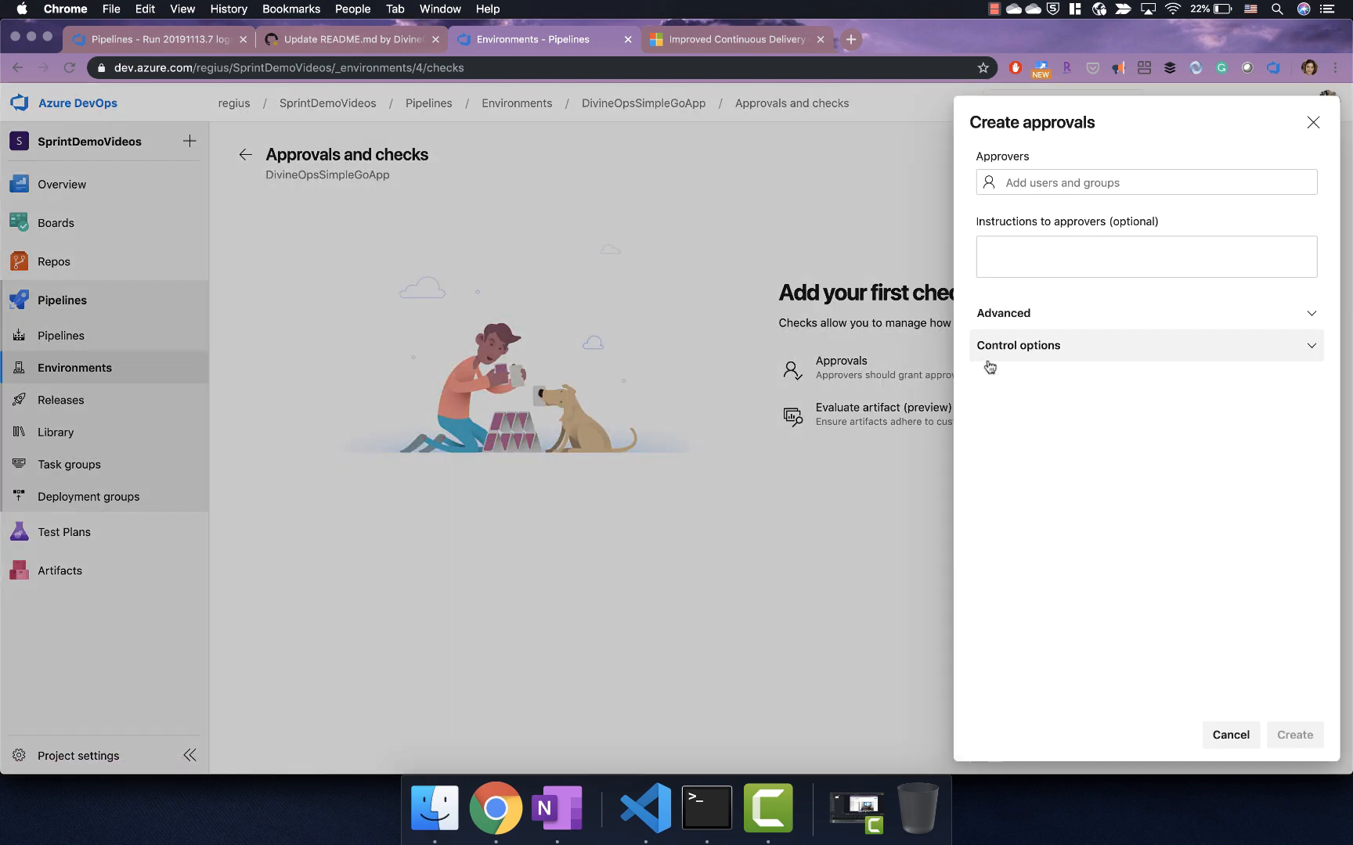
pyautogui.click(1144, 183)
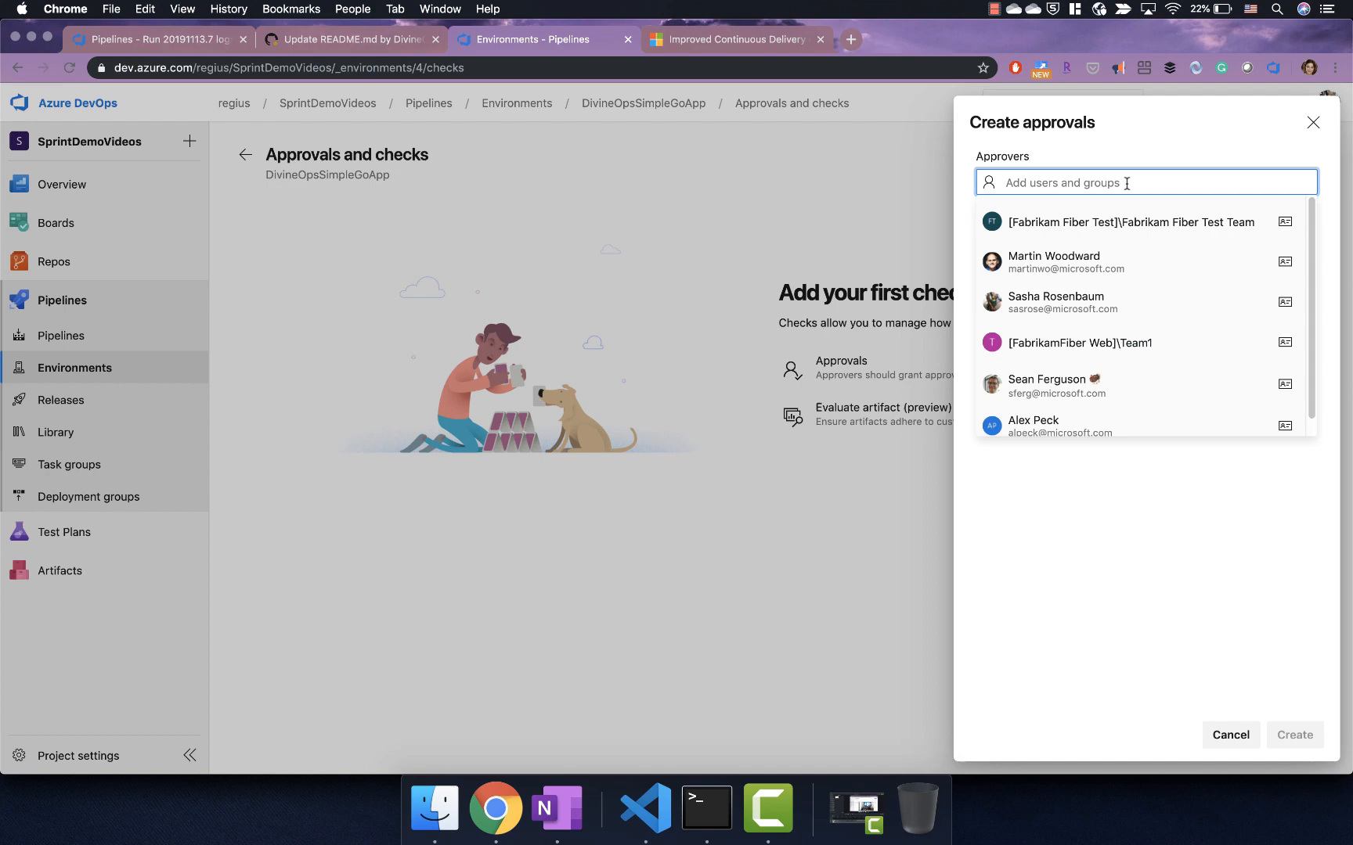
pyautogui.moveTo(1134, 262)
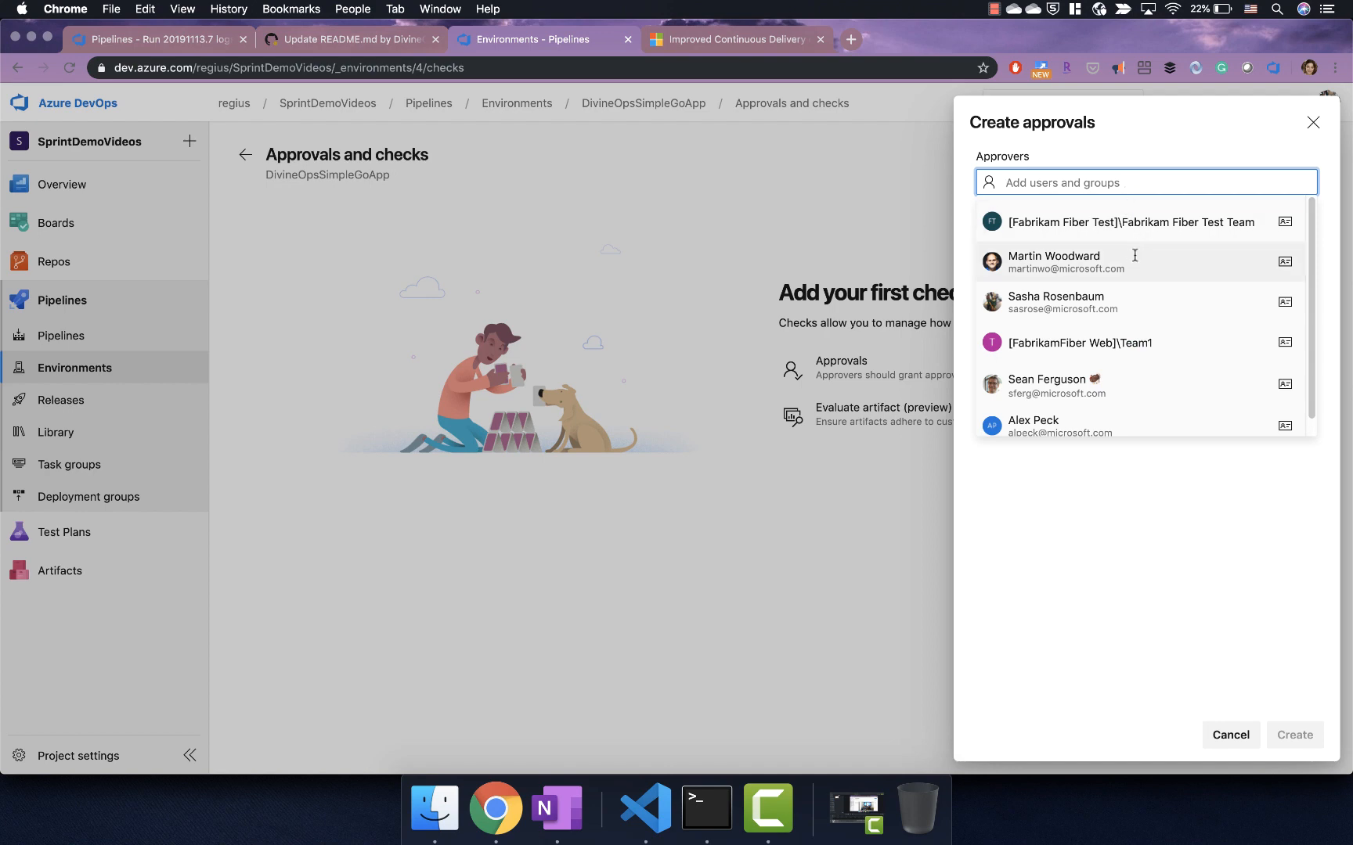
pyautogui.click(1053, 262)
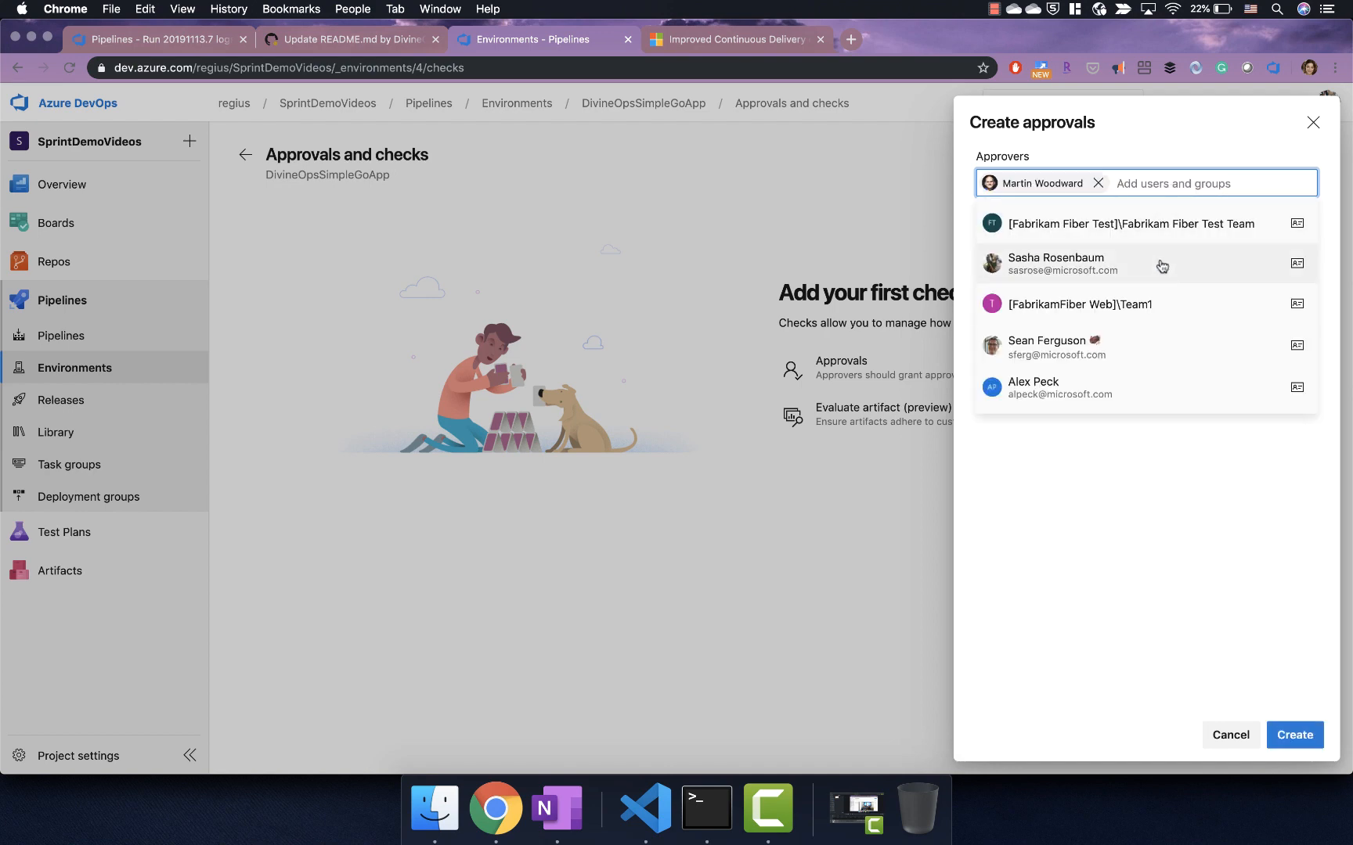
pyautogui.click(1056, 263)
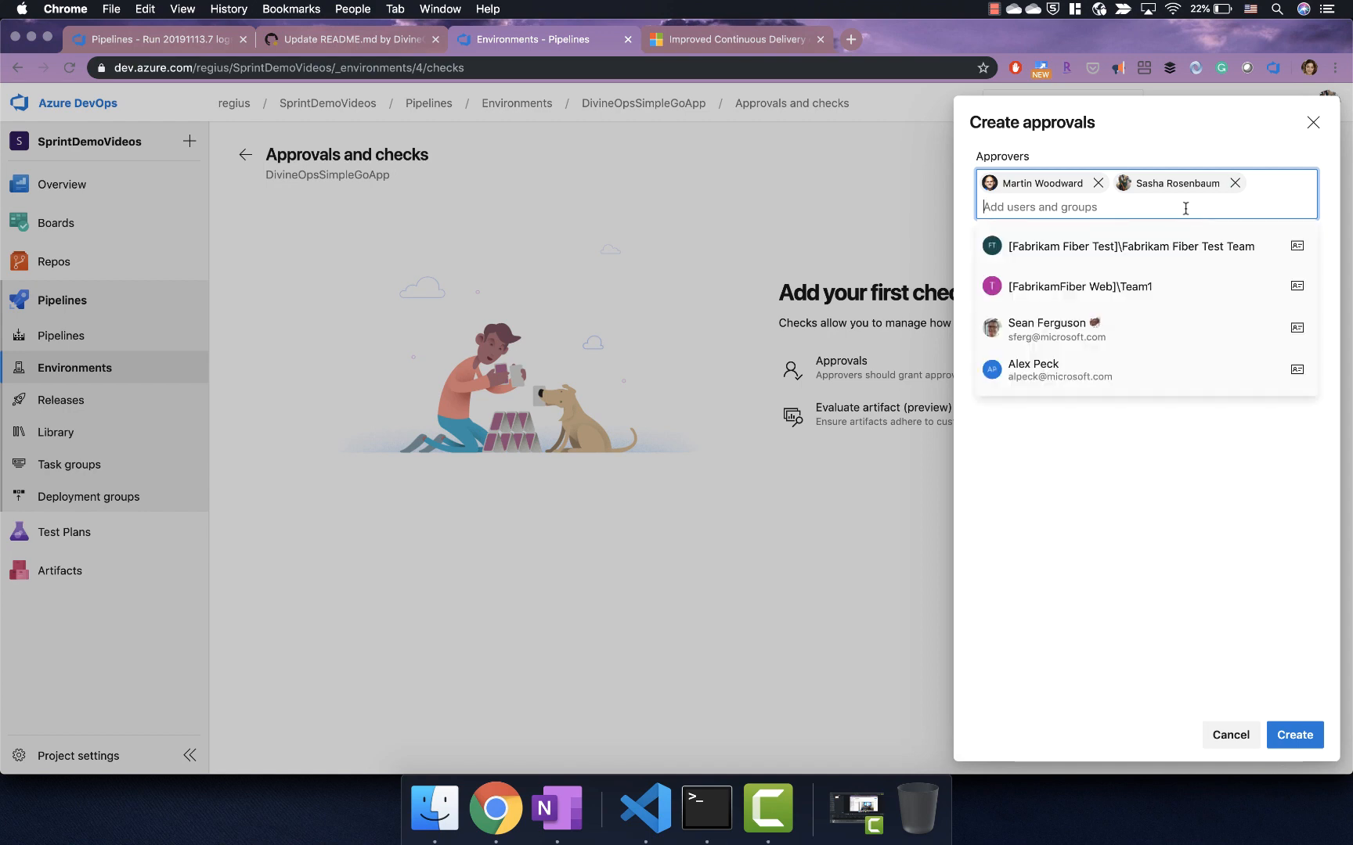
pyautogui.click(1079, 286)
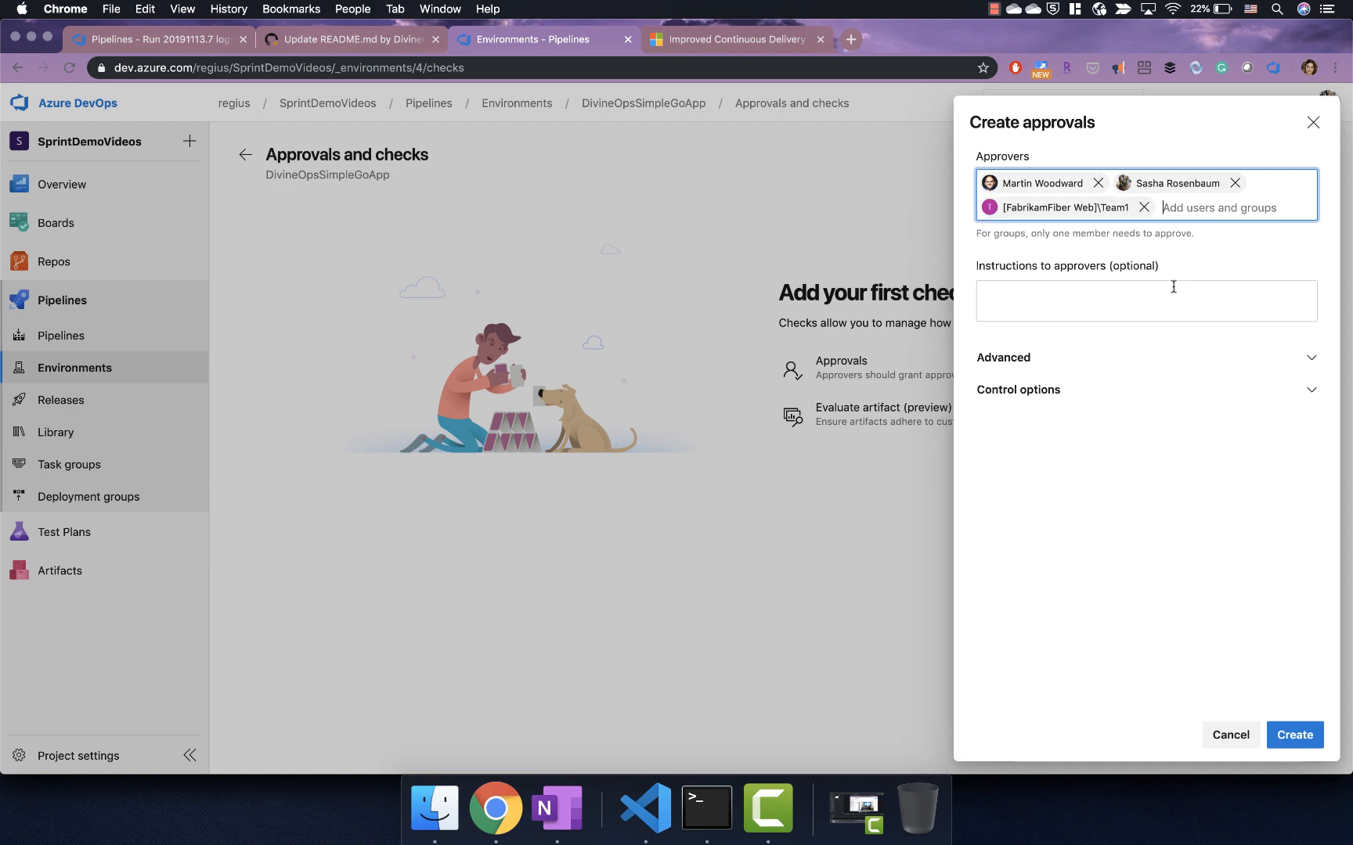
# Step: Require a minimum of 2 approvals, disallow self-approval, and expand control options
pyautogui.click(1004, 357)
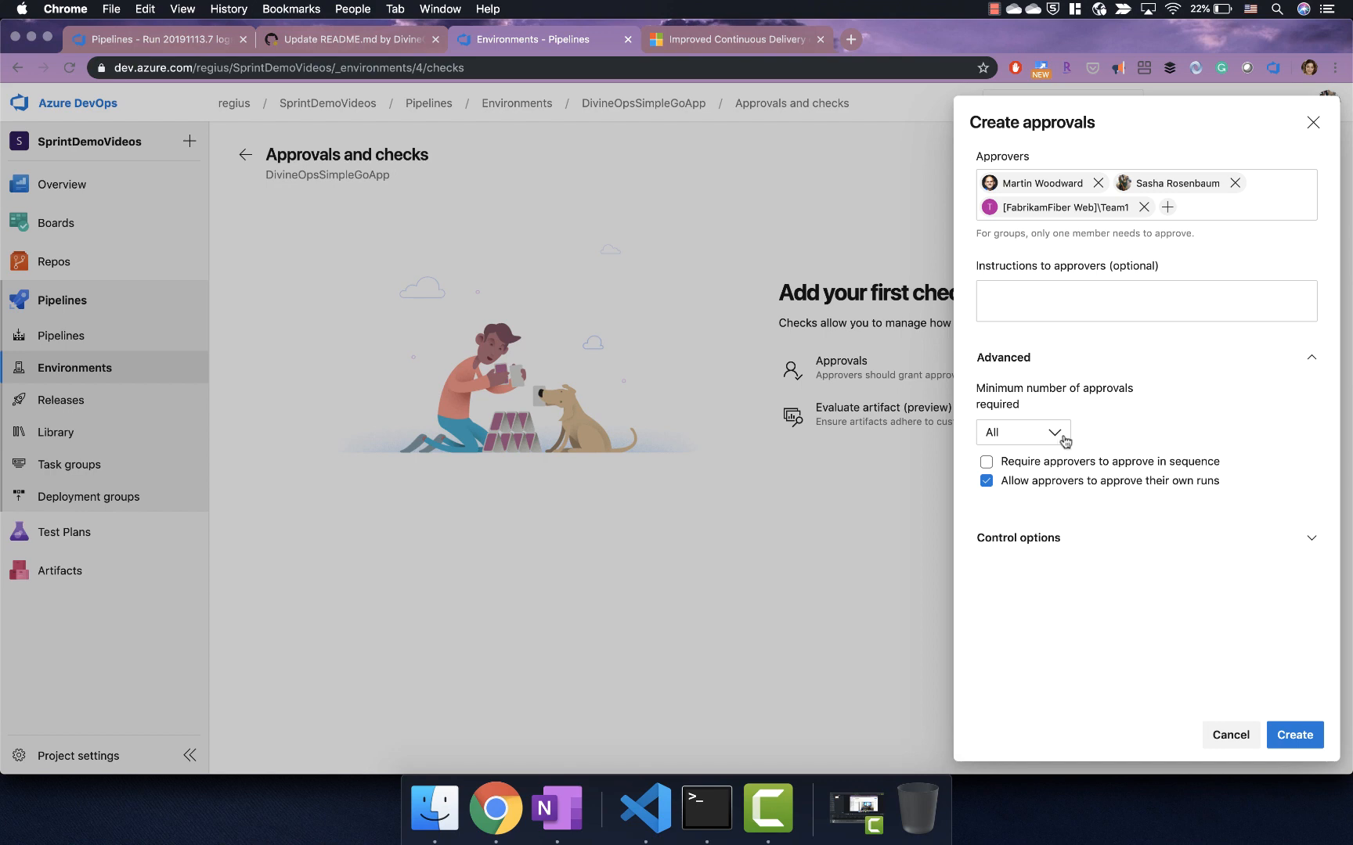
pyautogui.click(1021, 432)
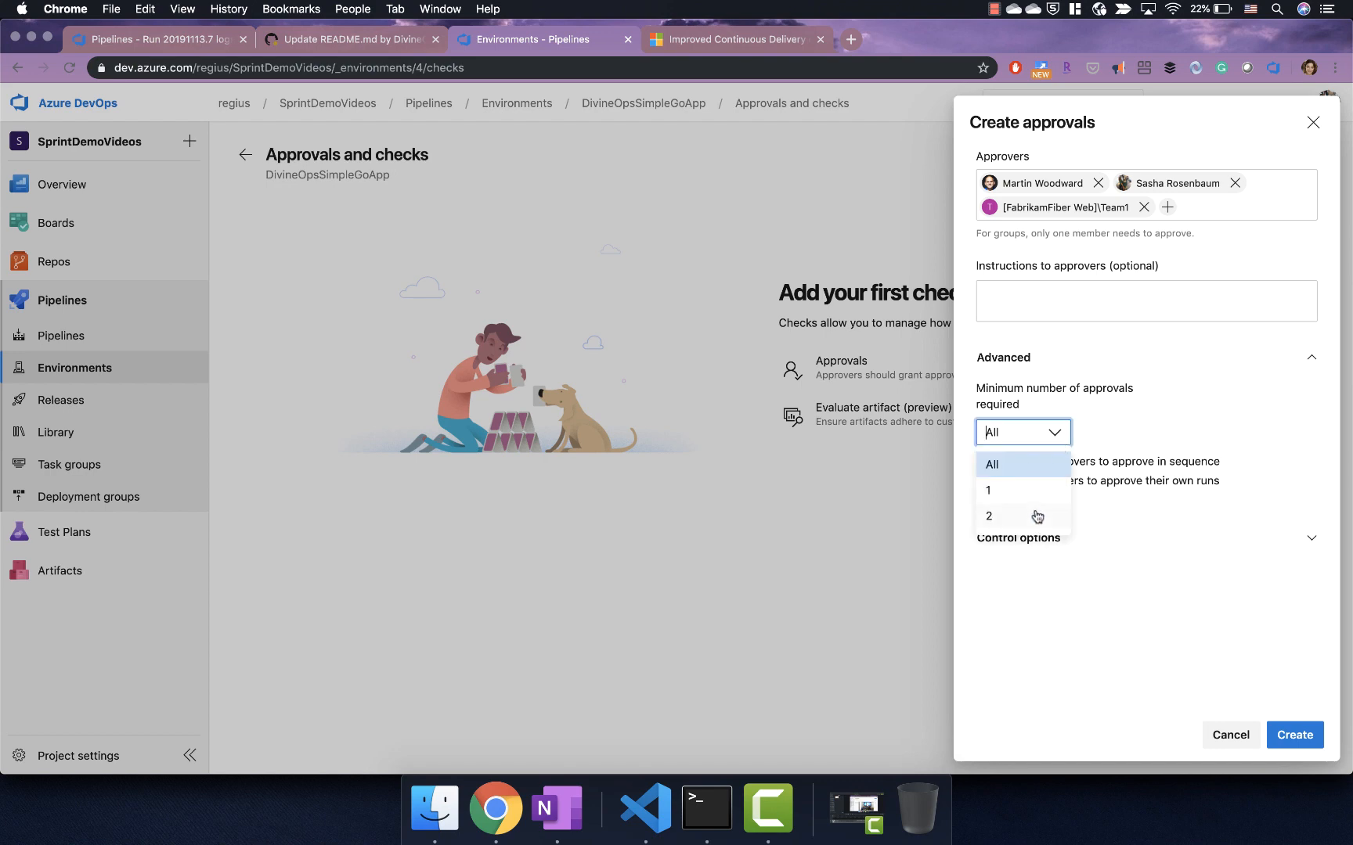
pyautogui.click(988, 516)
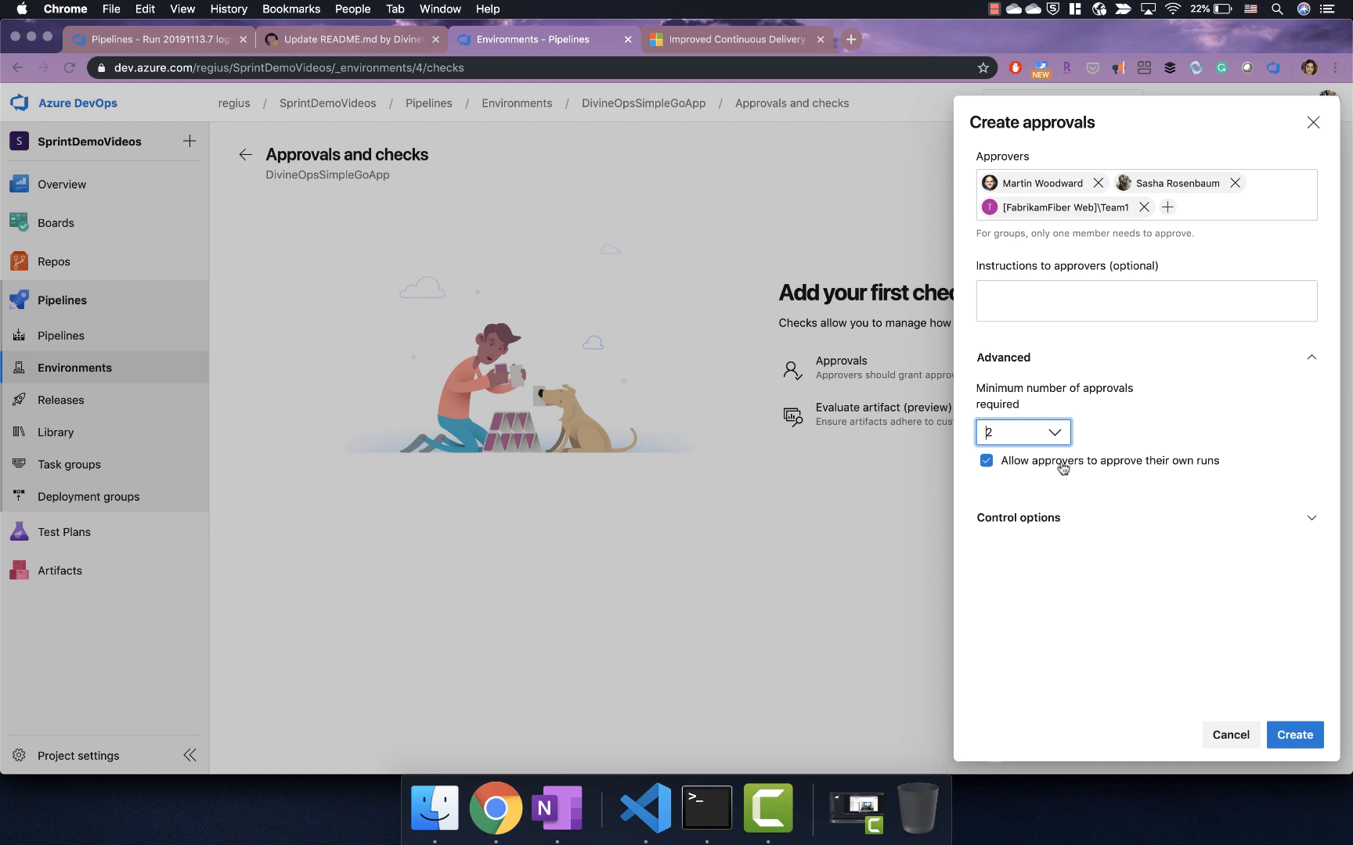
pyautogui.click(985, 460)
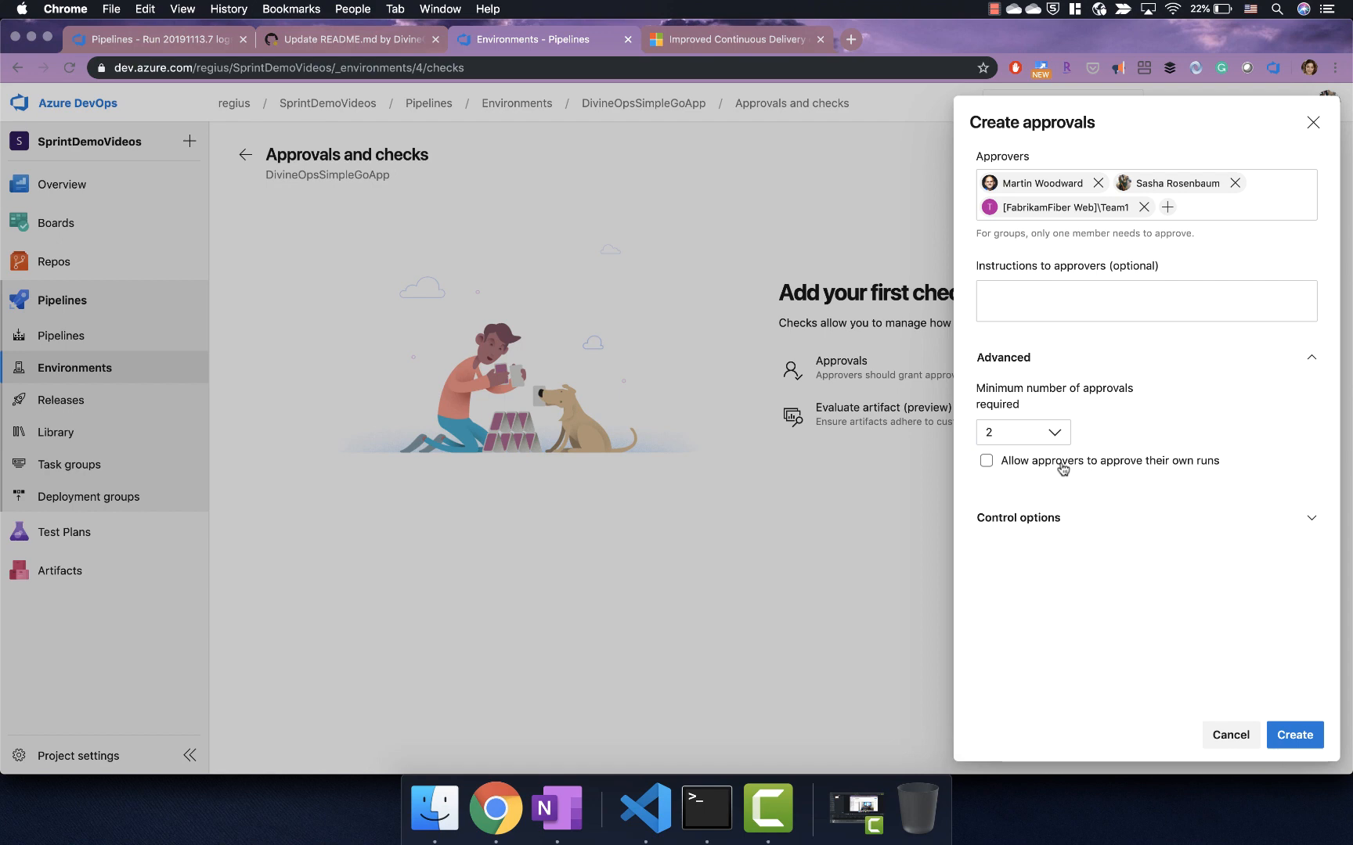
pyautogui.click(1018, 518)
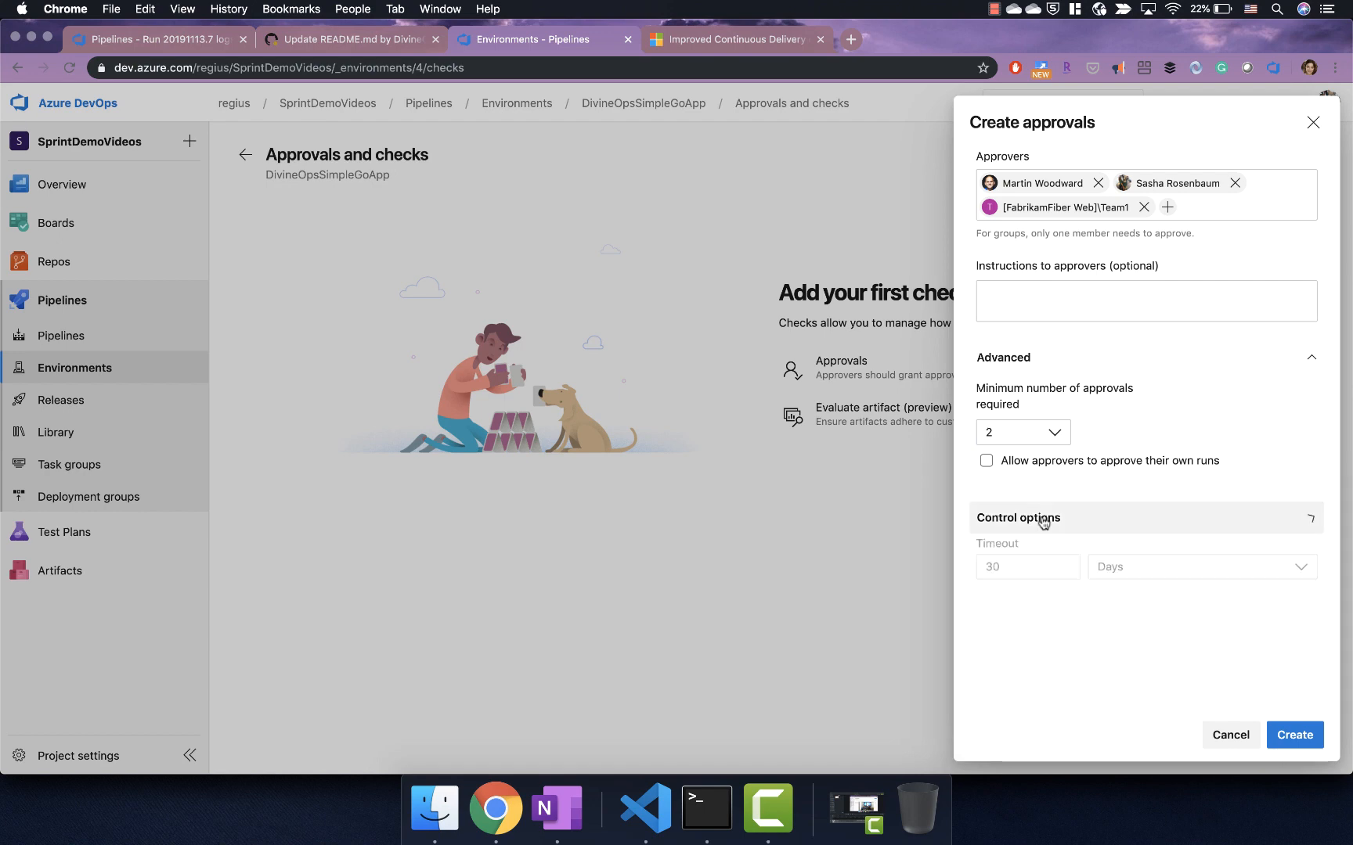
pyautogui.click(1019, 517)
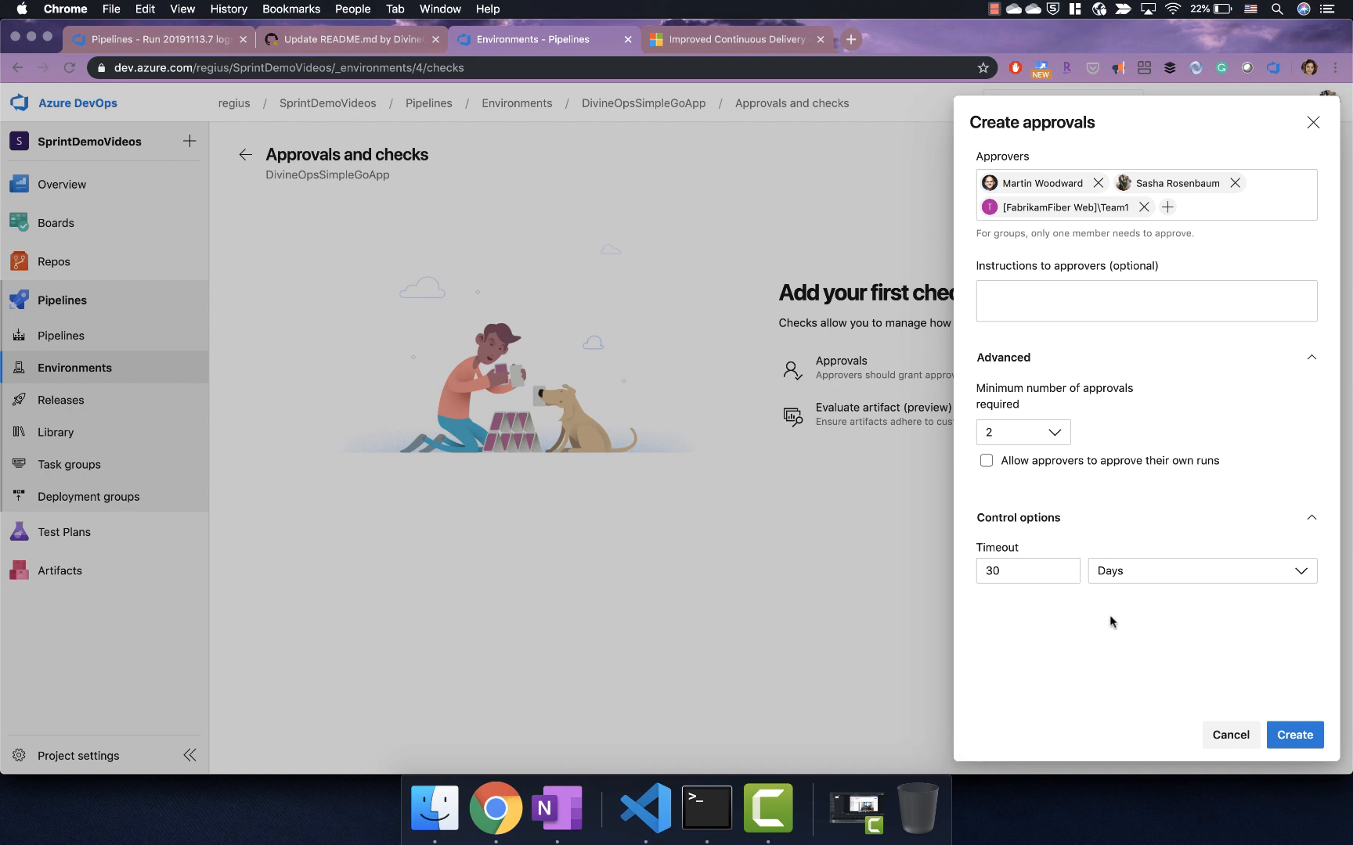
pyautogui.moveTo(1274, 717)
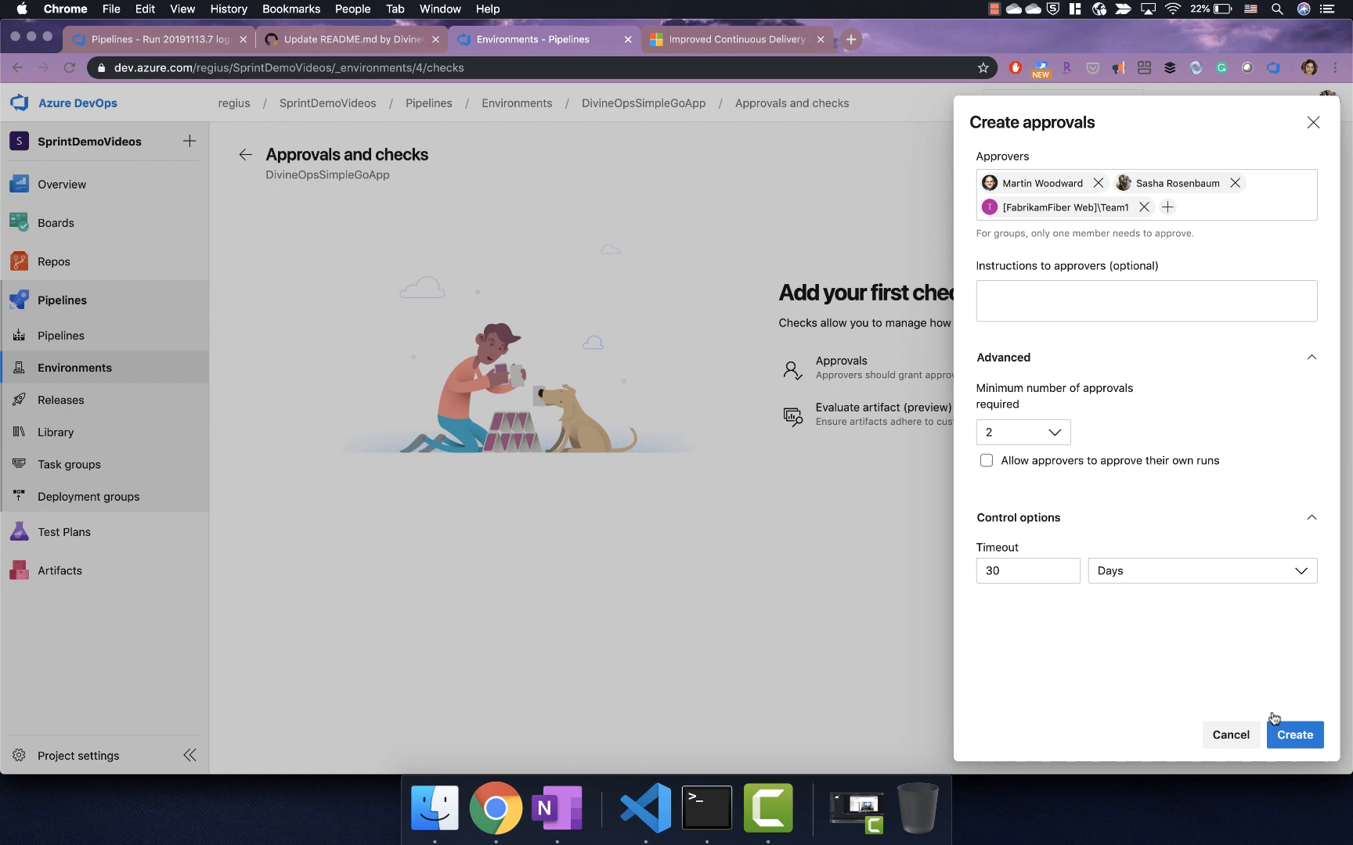
# Step: Create the approvals check with three approvers, minimum two, and a 30-day timeout
pyautogui.click(1294, 735)
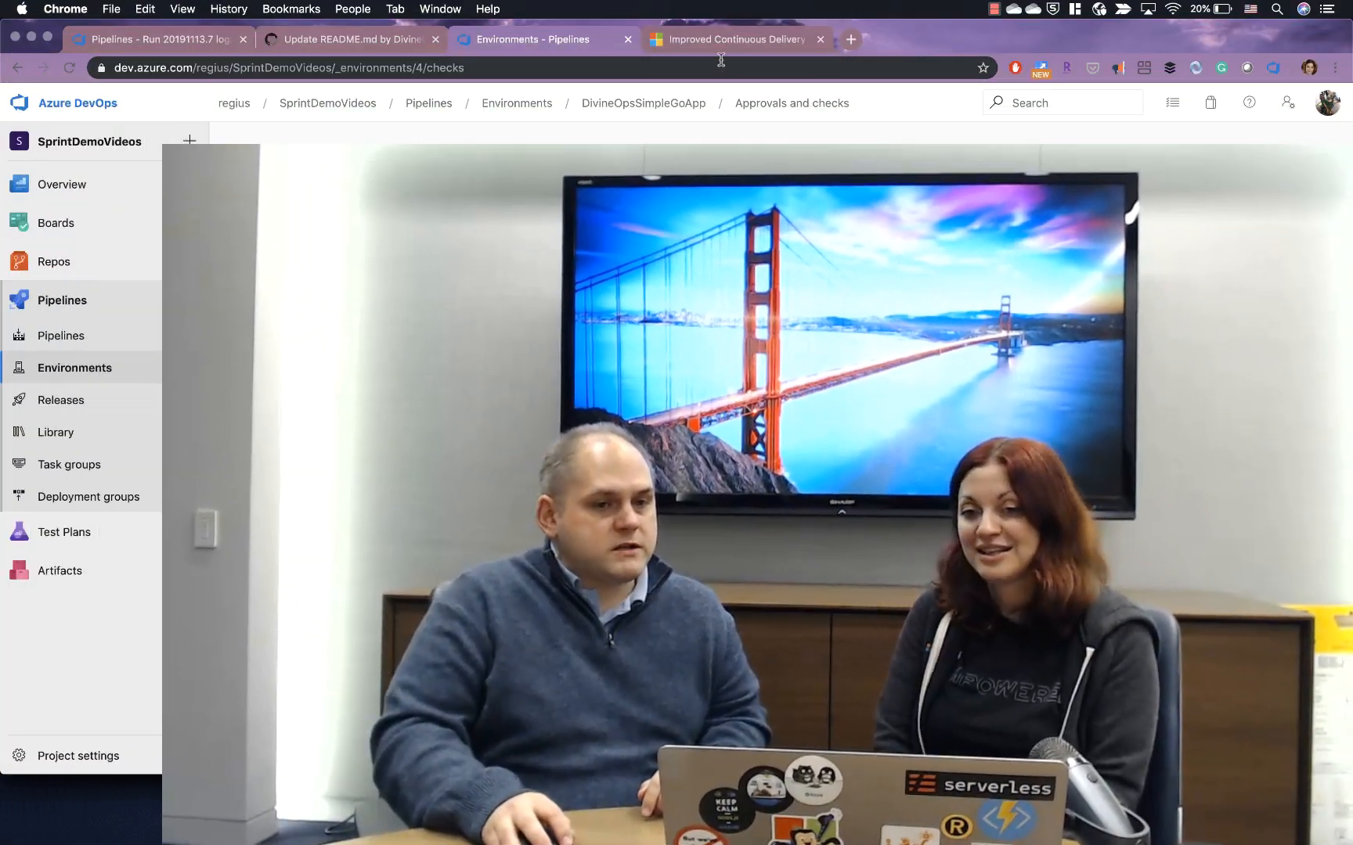
# Step: Read the Improved Continuous Delivery post down to its pipeline-as-a-resource section
pyautogui.click(737, 39)
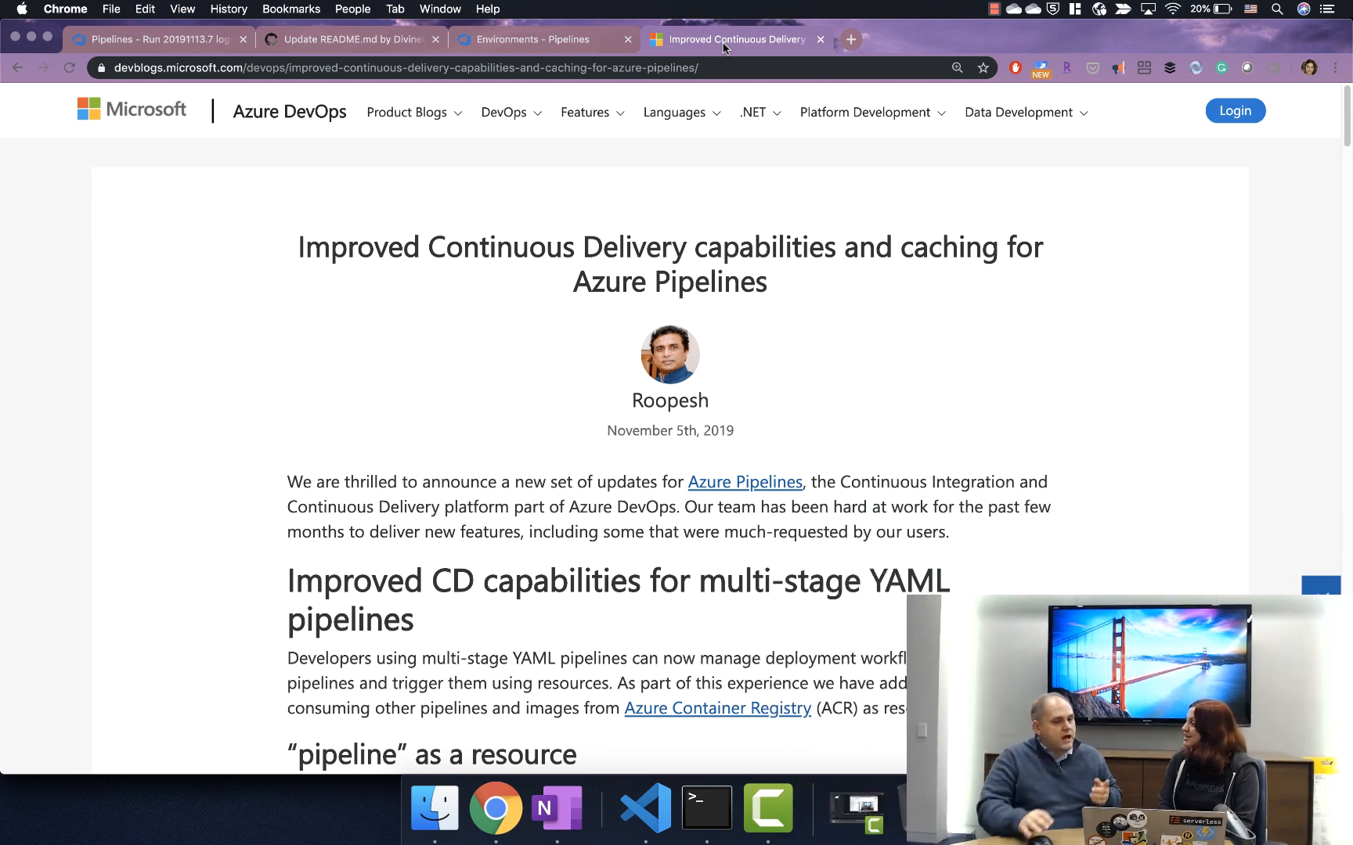
pyautogui.moveTo(869, 424)
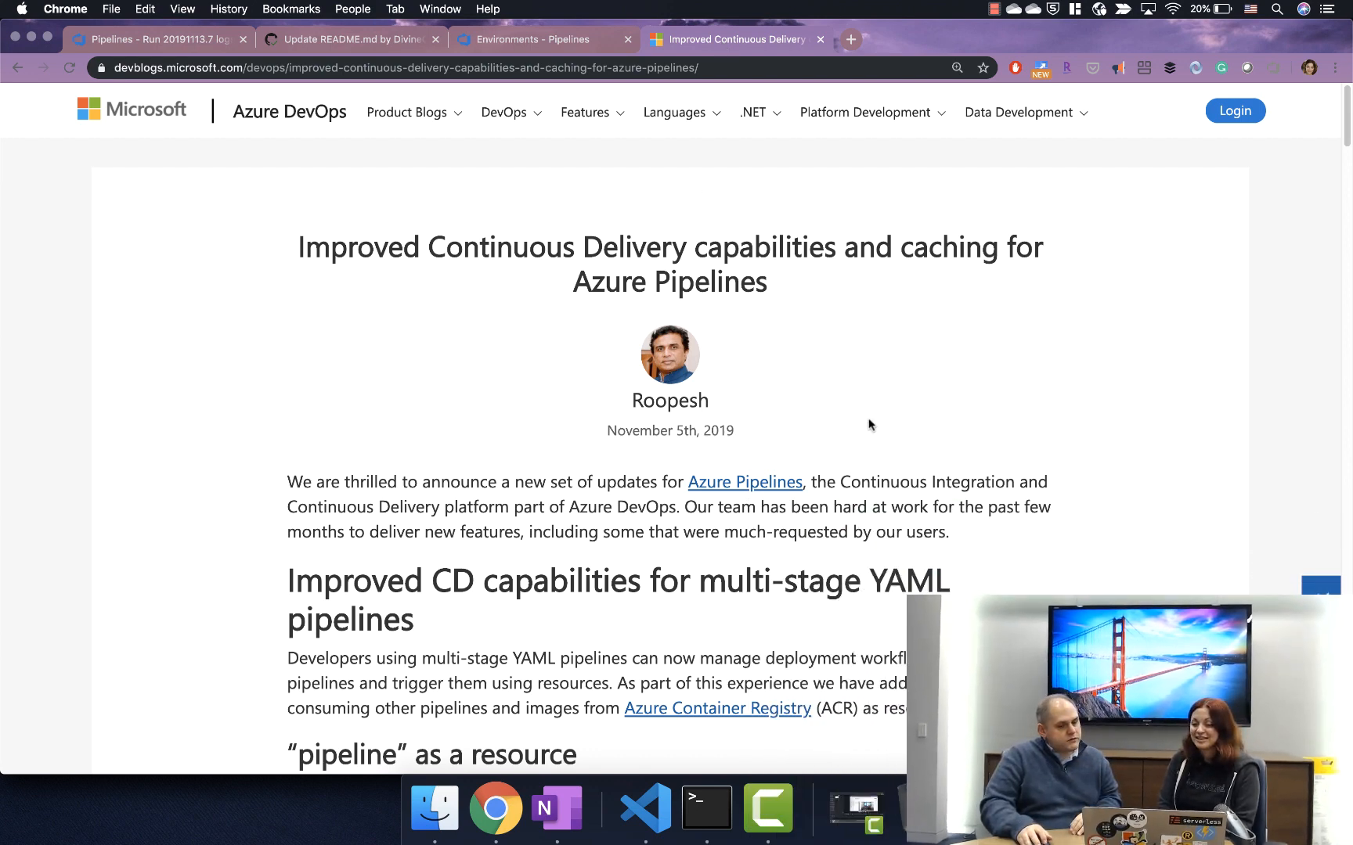
pyautogui.scroll(-3)
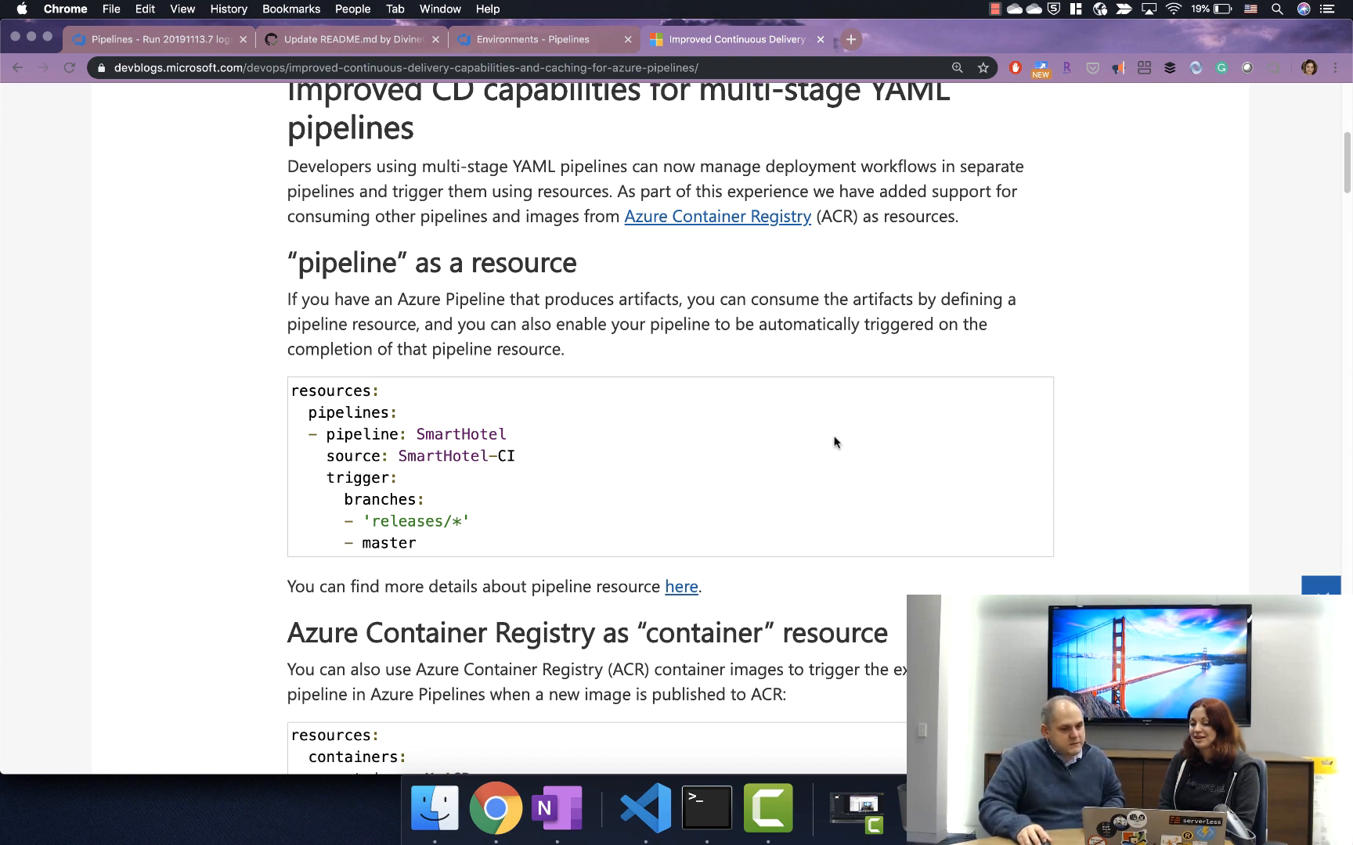
# Step: Scroll the post to New deployment strategies on canary and rolling deployments
pyautogui.scroll(-3)
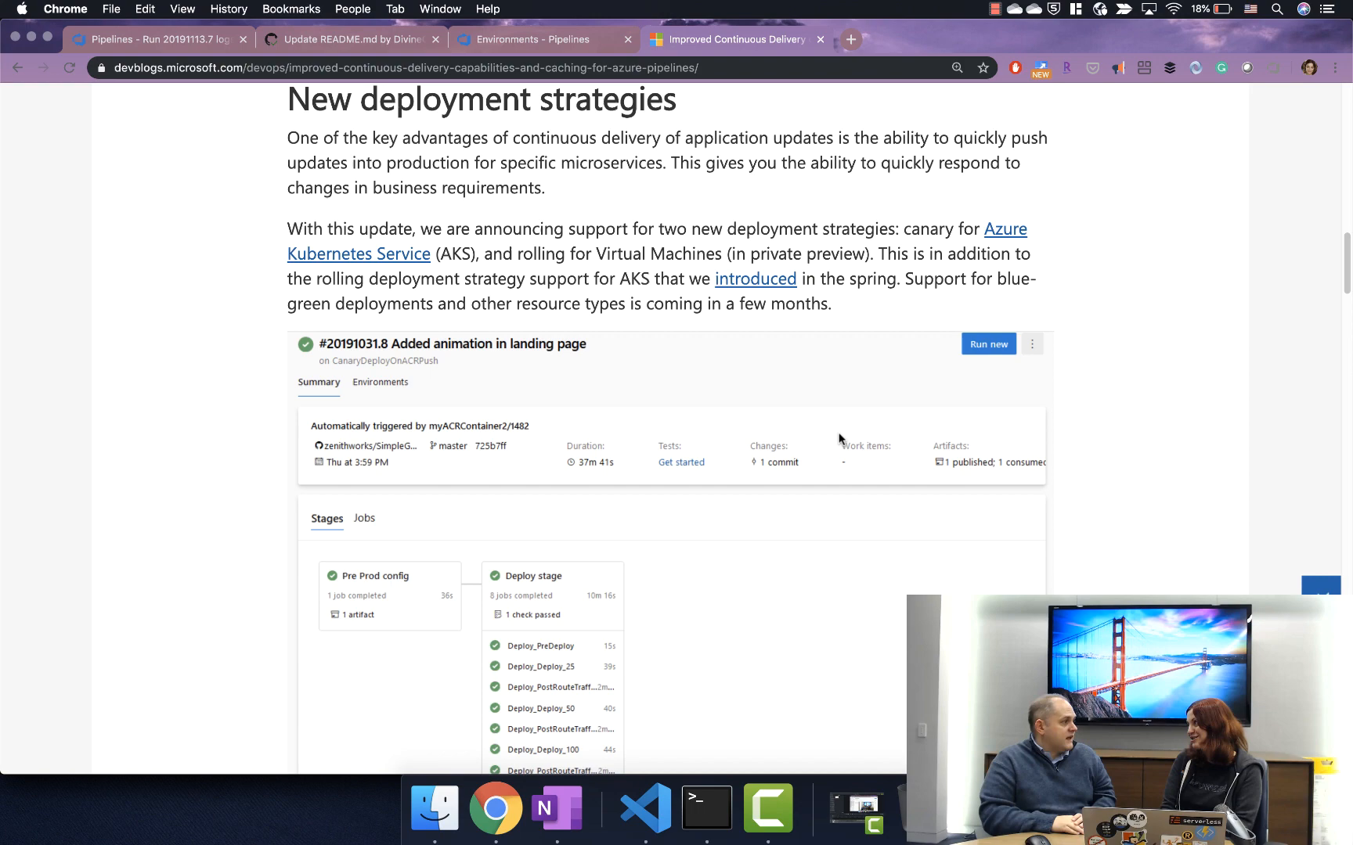
# Step: Scroll to the canary deployment YAML sample and highlight the word 'canary'
pyautogui.scroll(-3)
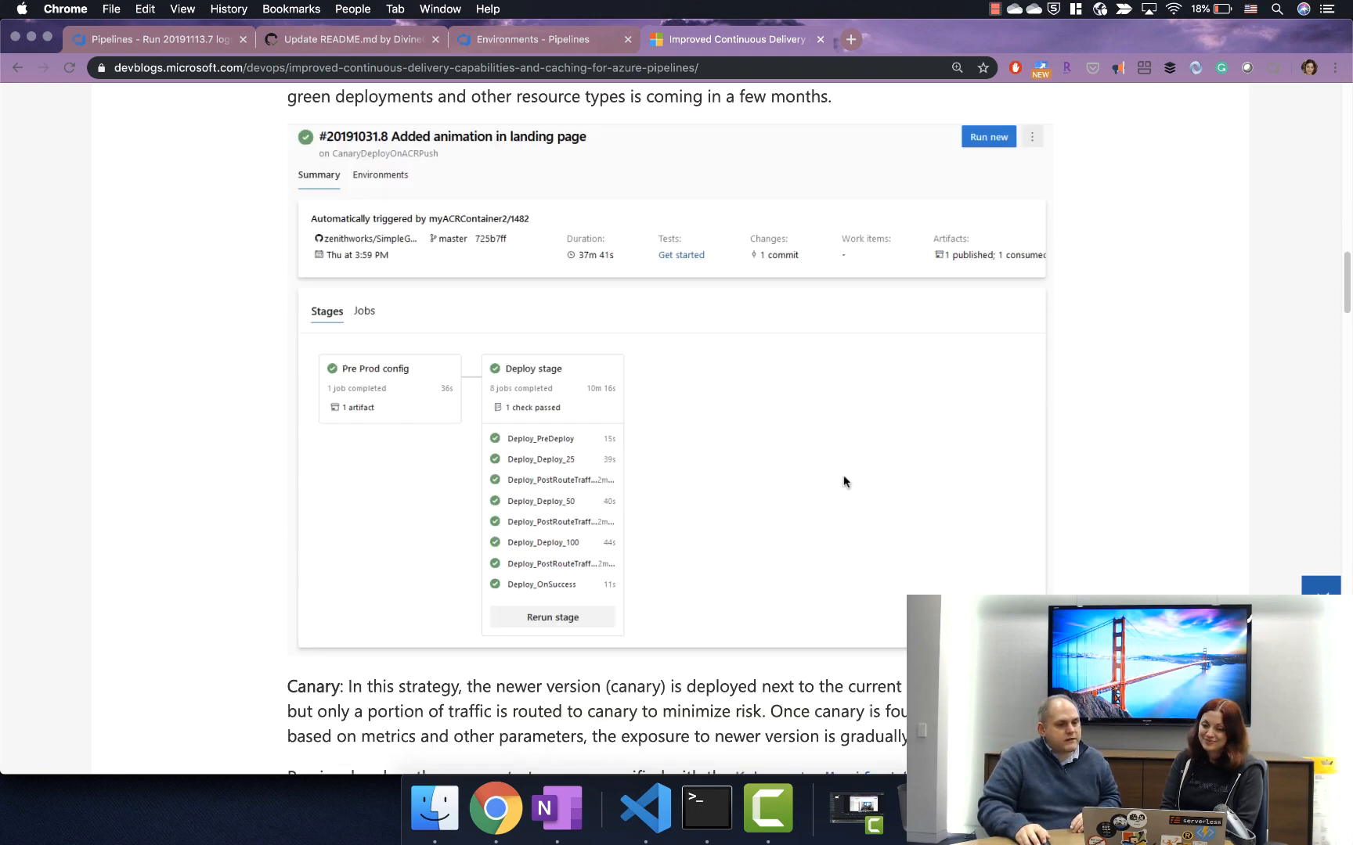
pyautogui.scroll(-3)
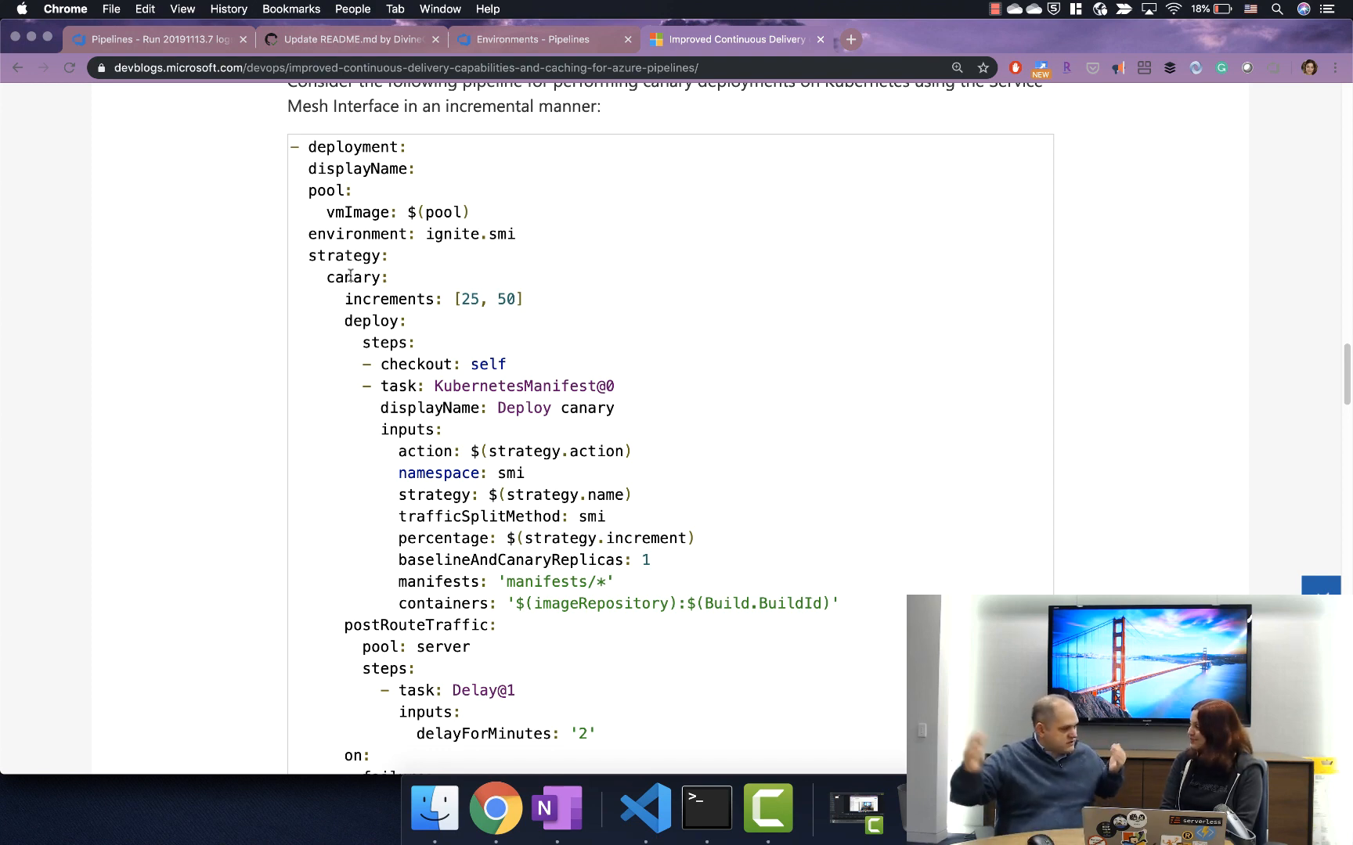
pyautogui.doubleClick(354, 278)
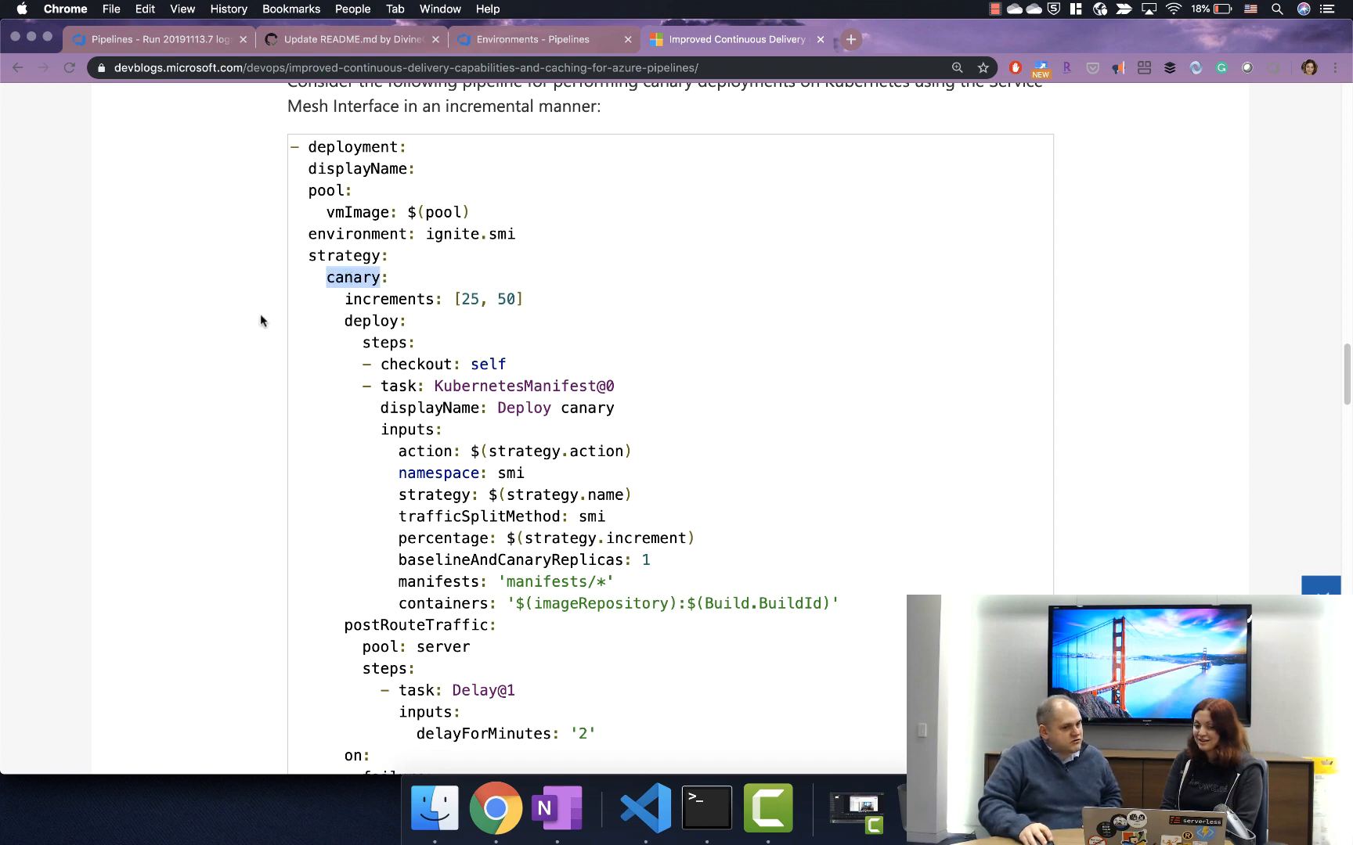